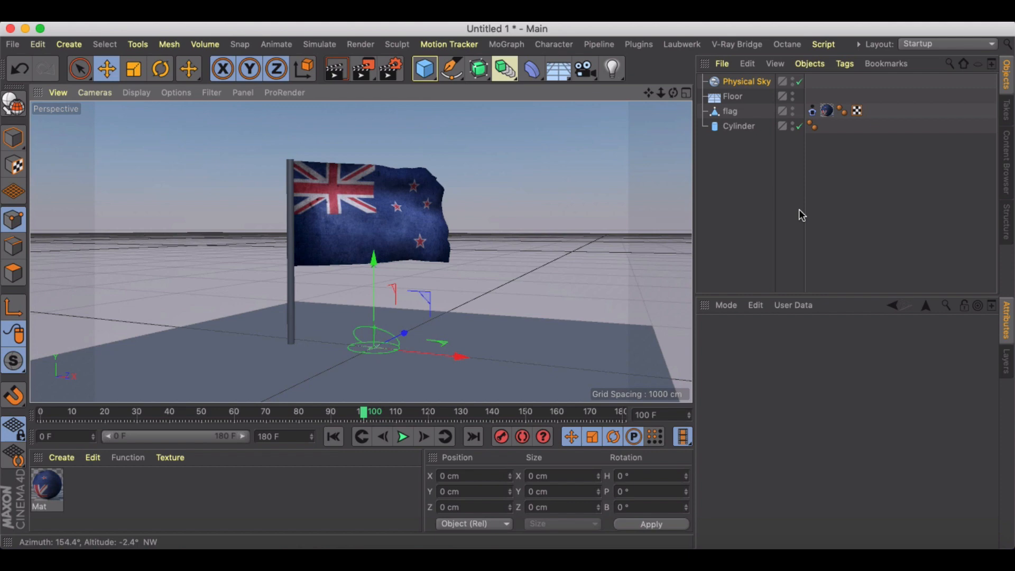
- Preview the finished waving flag animation, then stop playback
left_click(403, 436)
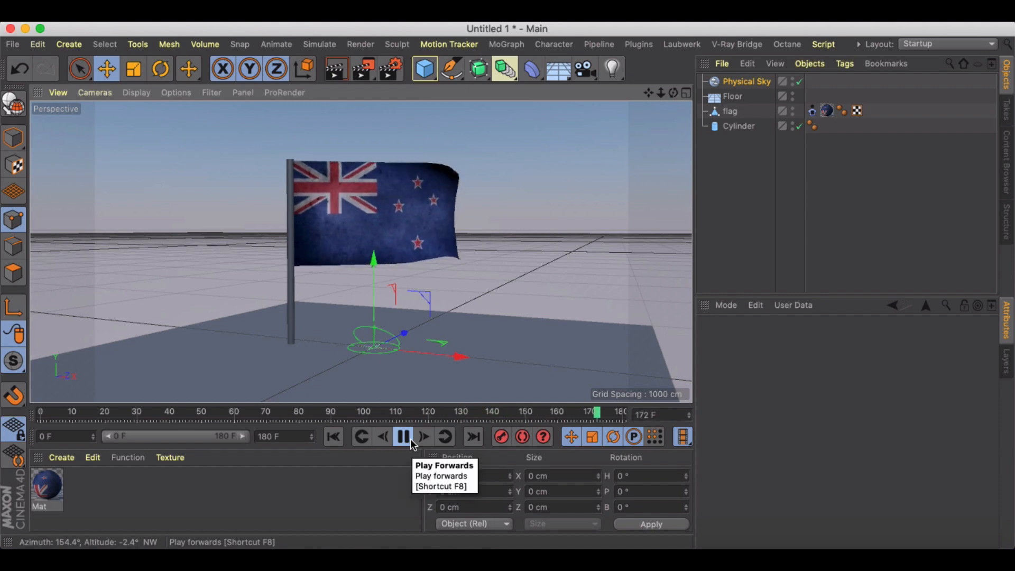
left_click(403, 442)
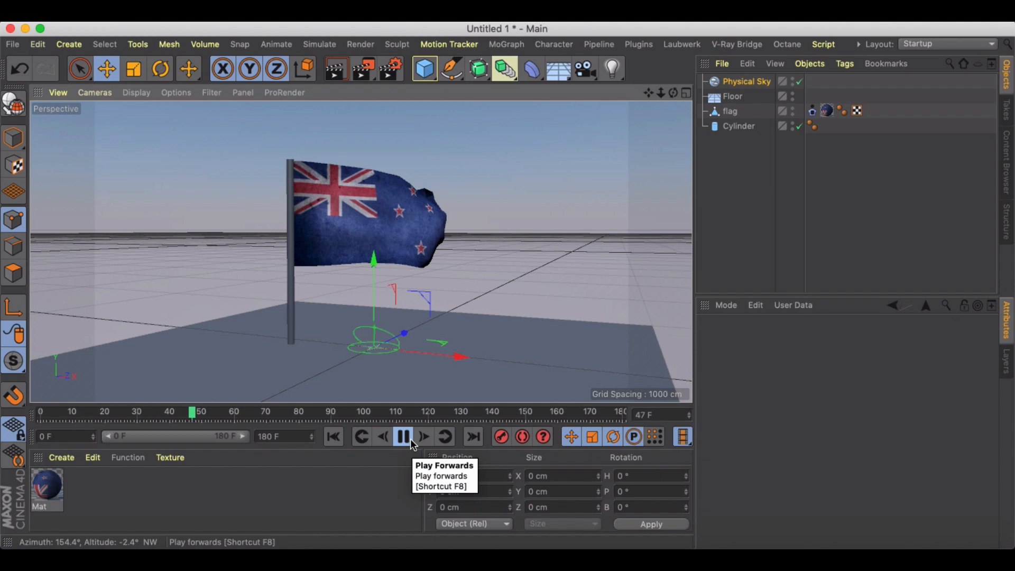
left_click(403, 437)
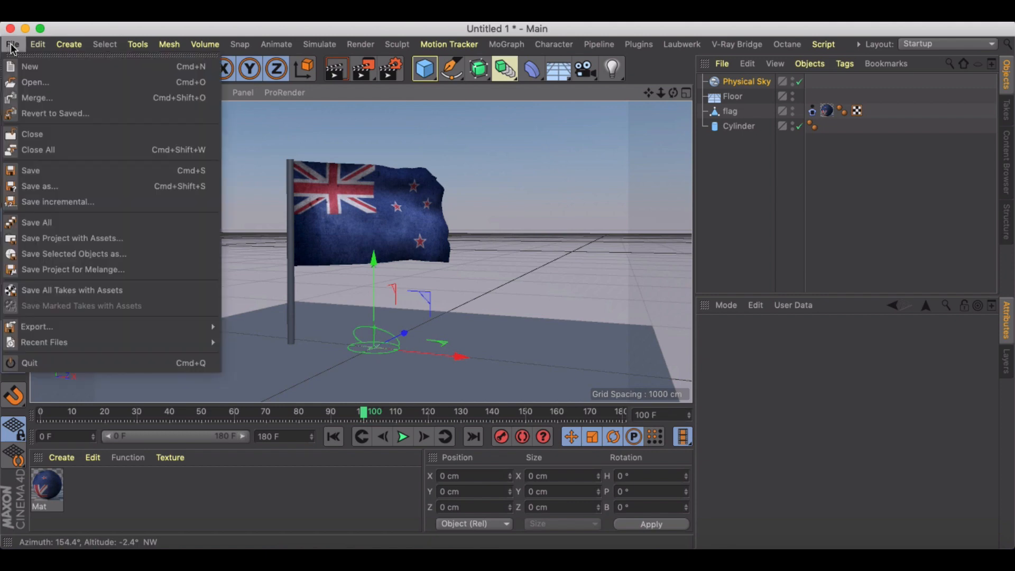
- Start a new project with a plane and apply the New Zealand flag material
left_click(29, 66)
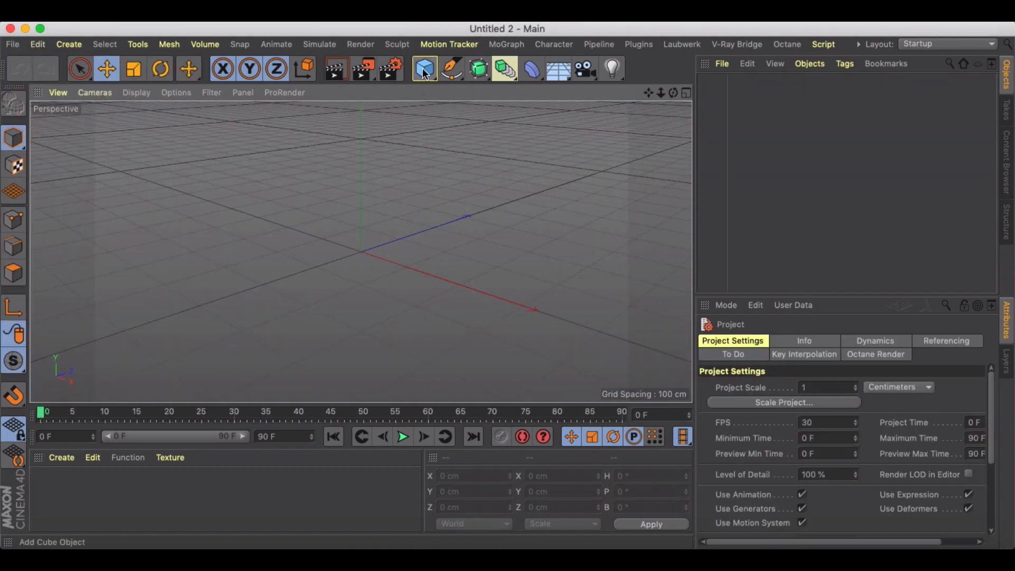
left_click(424, 68)
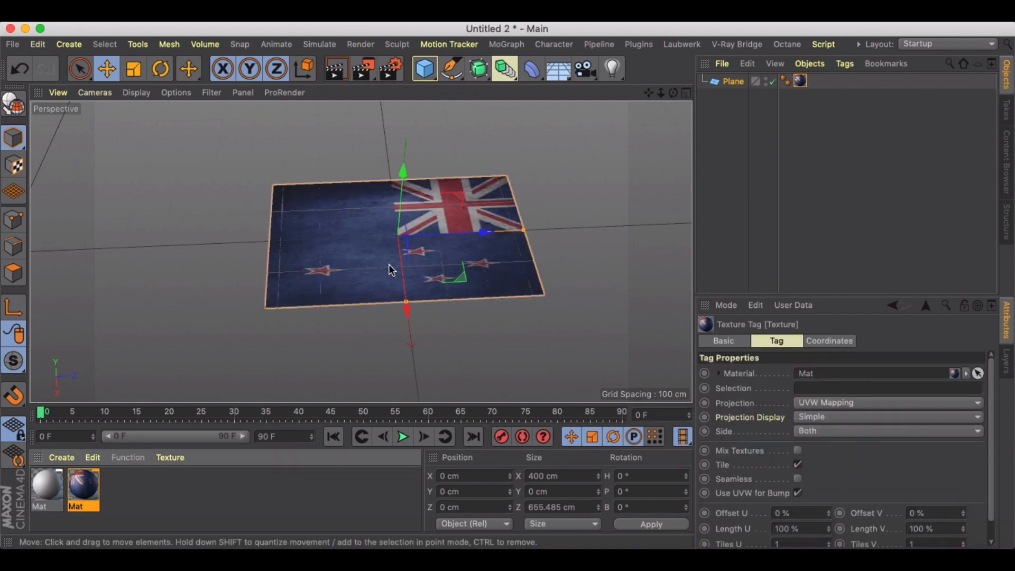
left_click(83, 488)
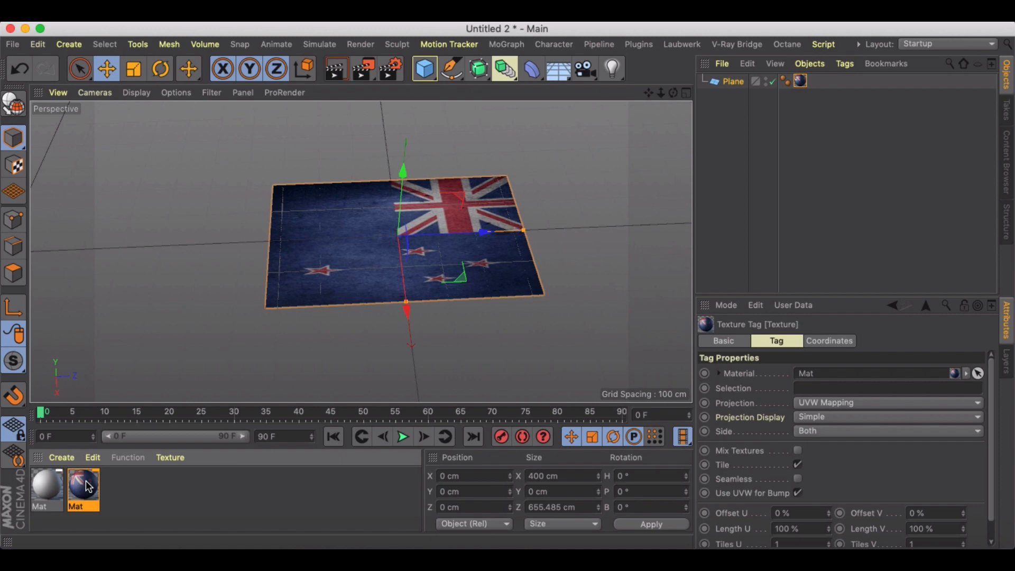
double_click(83, 489)
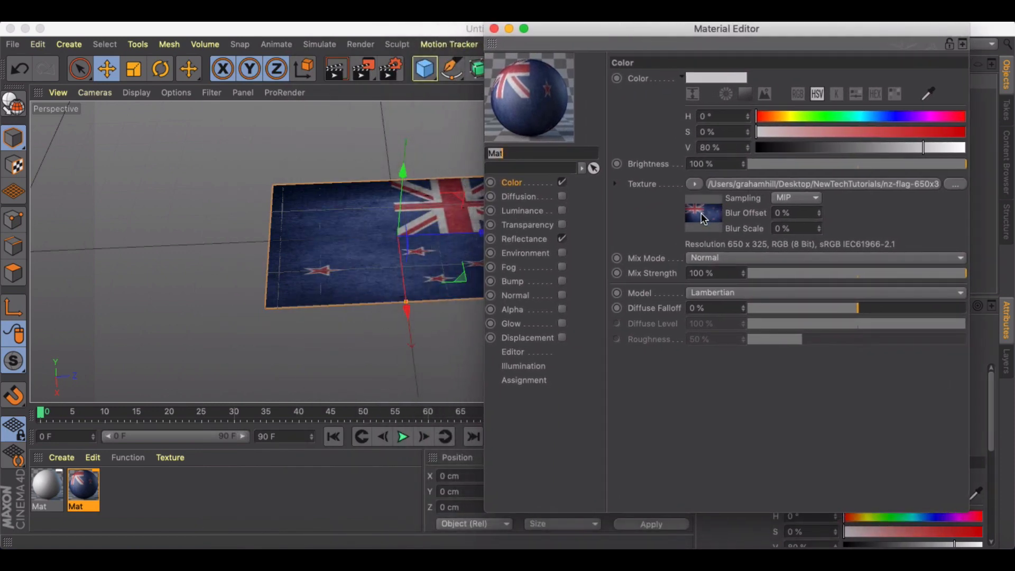
mouse_move(695, 189)
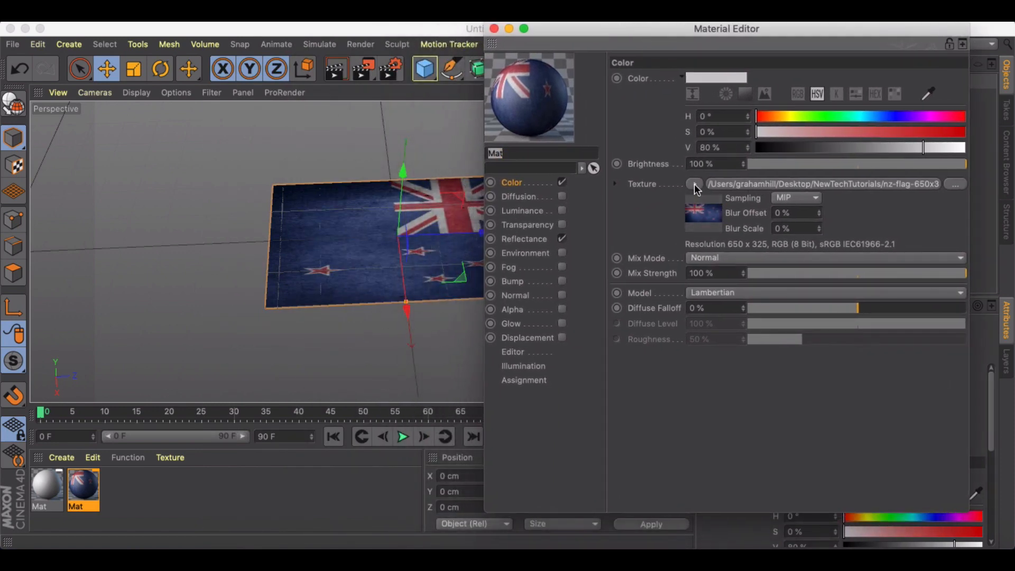
- Wrap the flag's color texture in a Layer shader with a 90° Transform
left_click(695, 184)
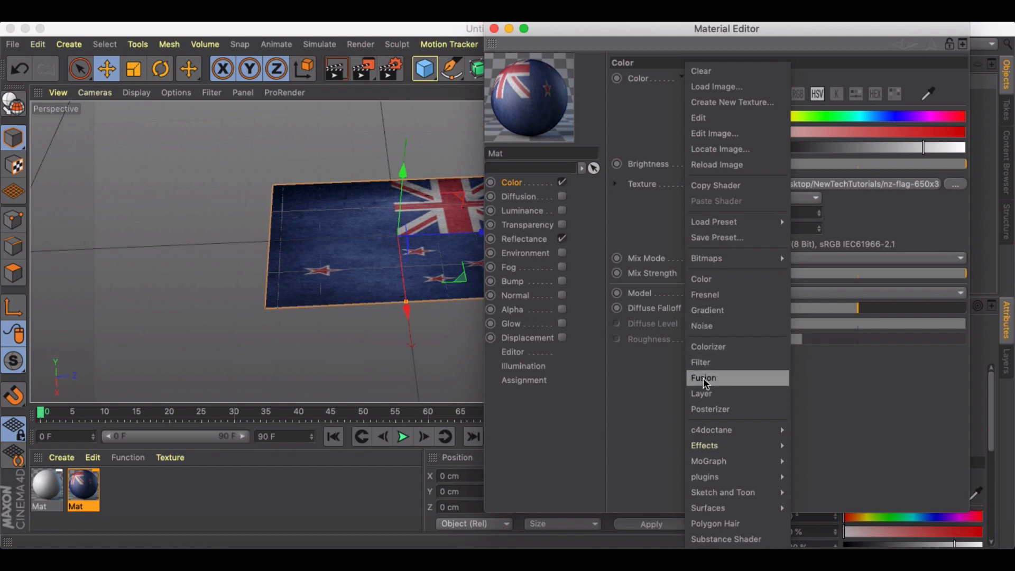
left_click(701, 393)
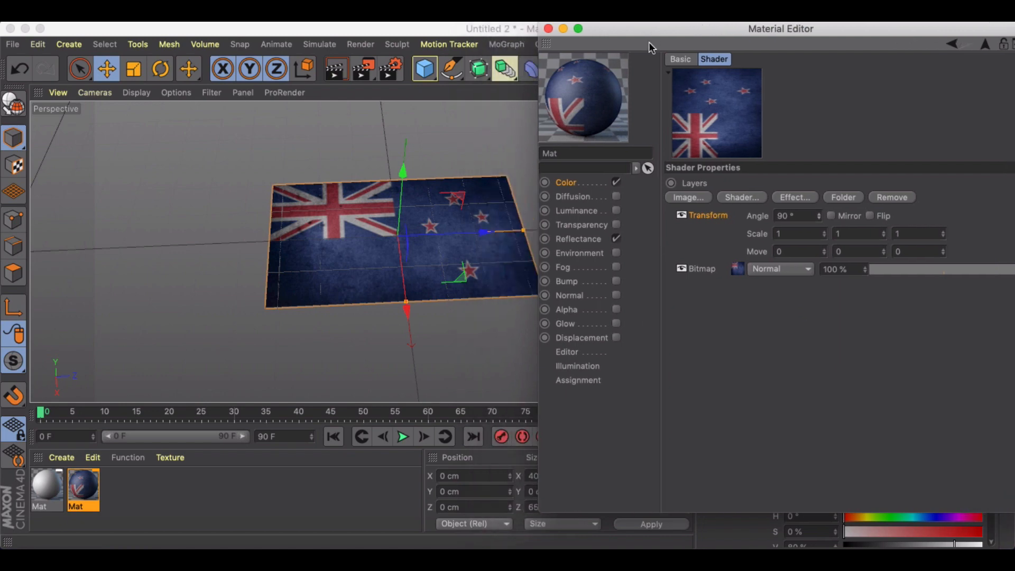
mouse_move(740, 231)
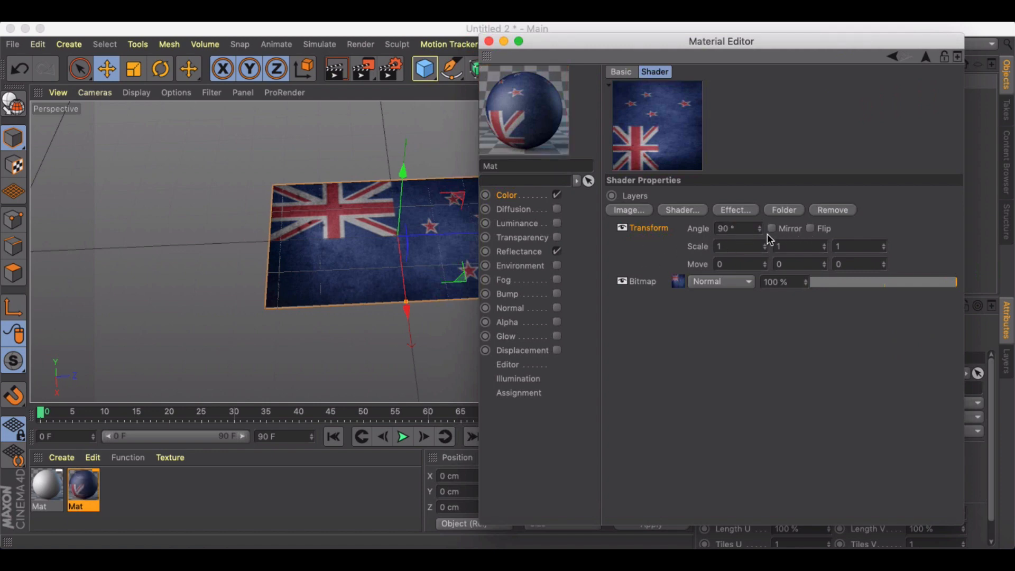
mouse_move(773, 239)
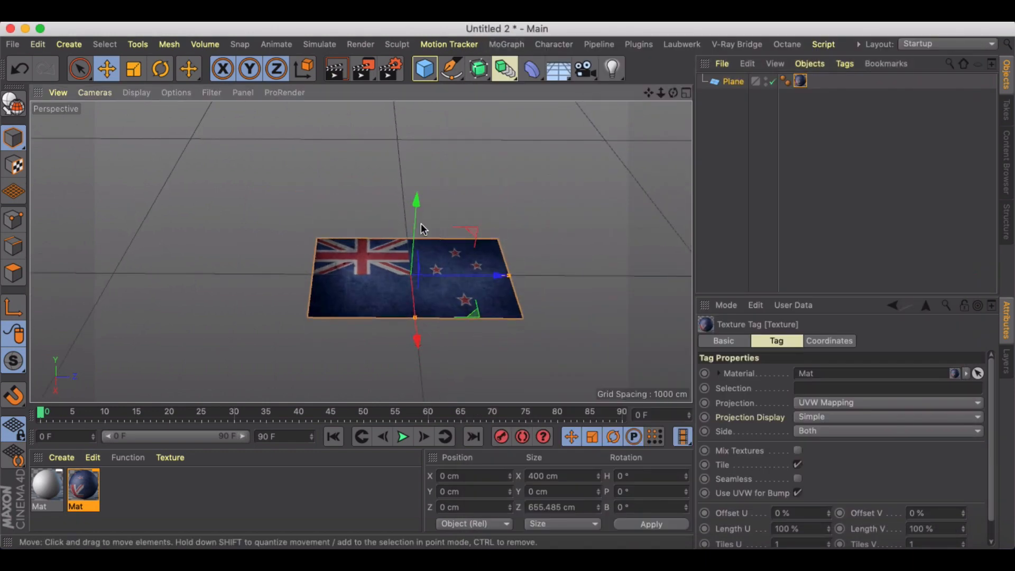
- Rotate the flag plane 90° on B and lift it to about 704 cm Y
left_click(159, 69)
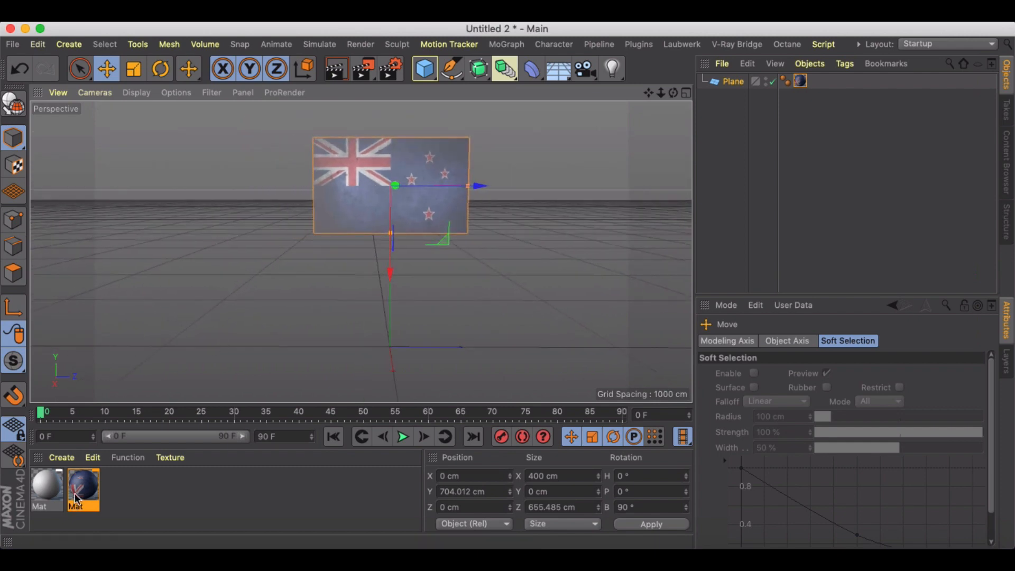
double_click(83, 485)
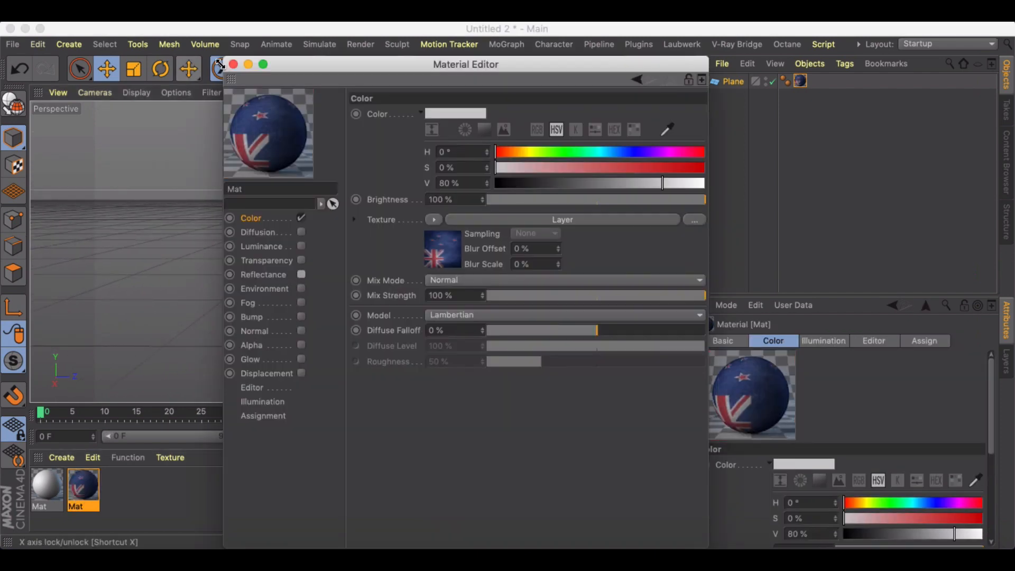
left_click(423, 68)
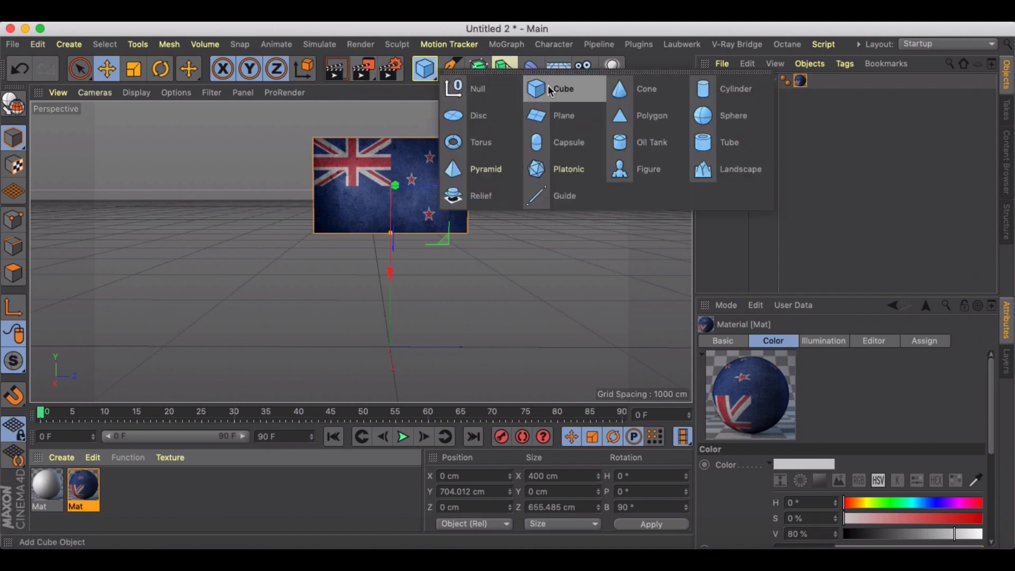
- Add a thin, tall cylinder pole aligned with the flag plane's left edge
left_click(736, 89)
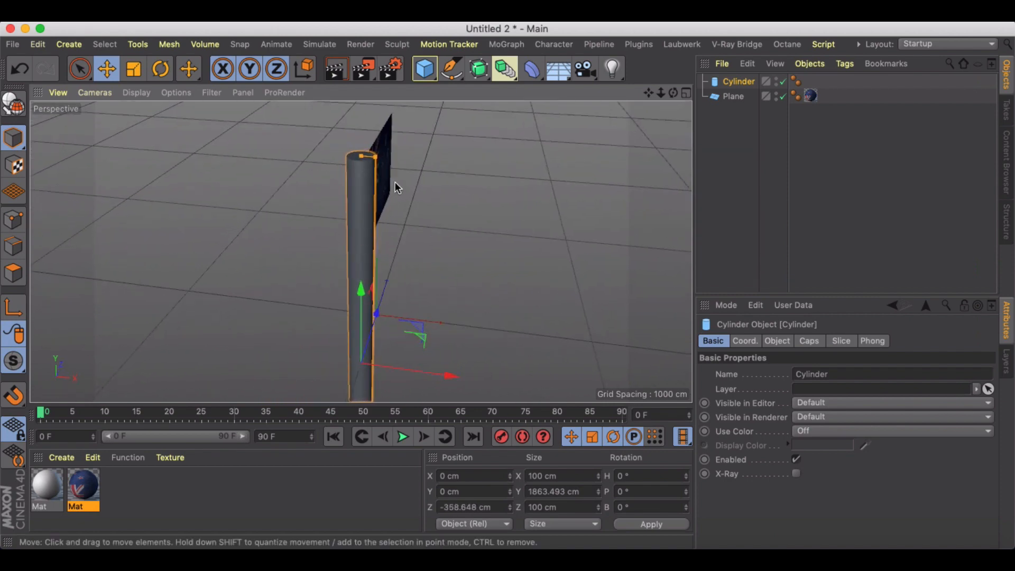
left_click_drag(361, 156, 365, 160)
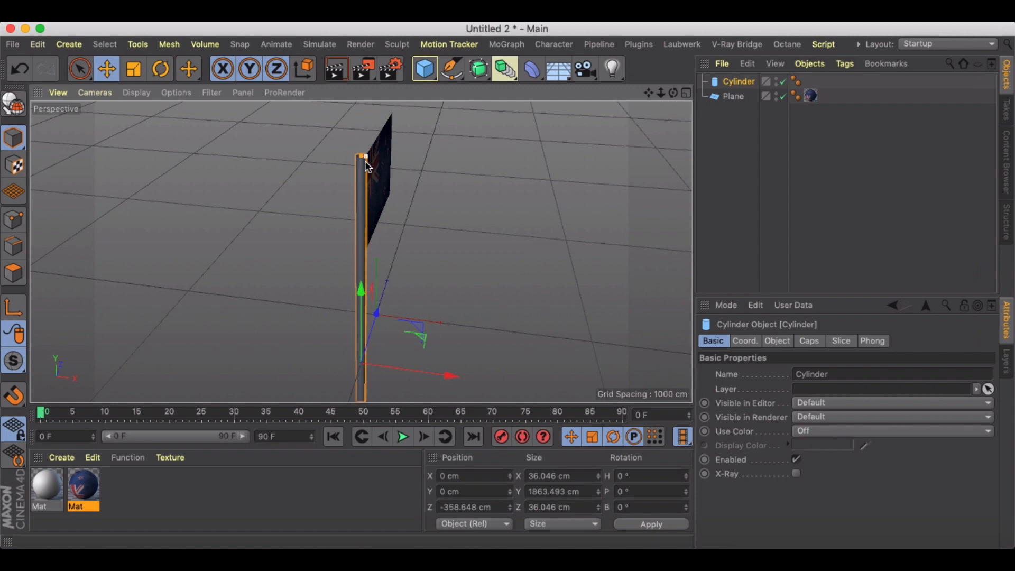
left_click_drag(362, 161, 285, 204)
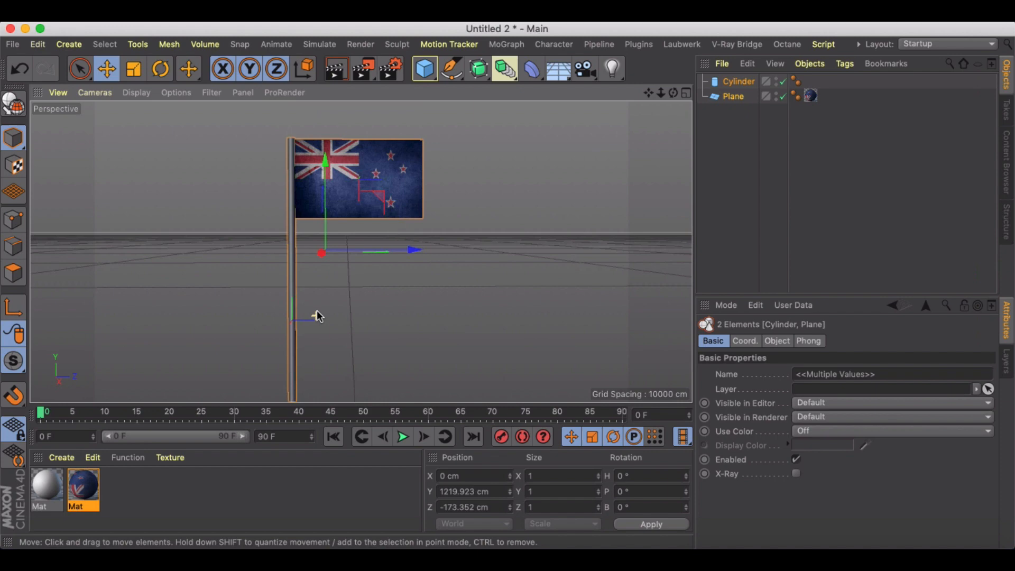
- Name the objects 'flag' and 'flag pole' and make the flag plane editable
left_click(732, 96)
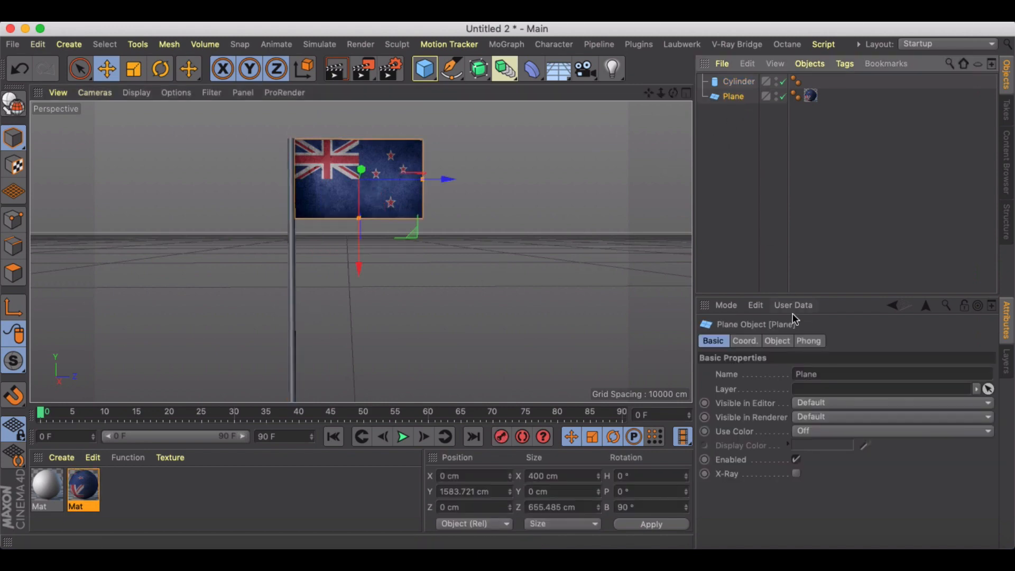
double_click(805, 374)
type("flag")
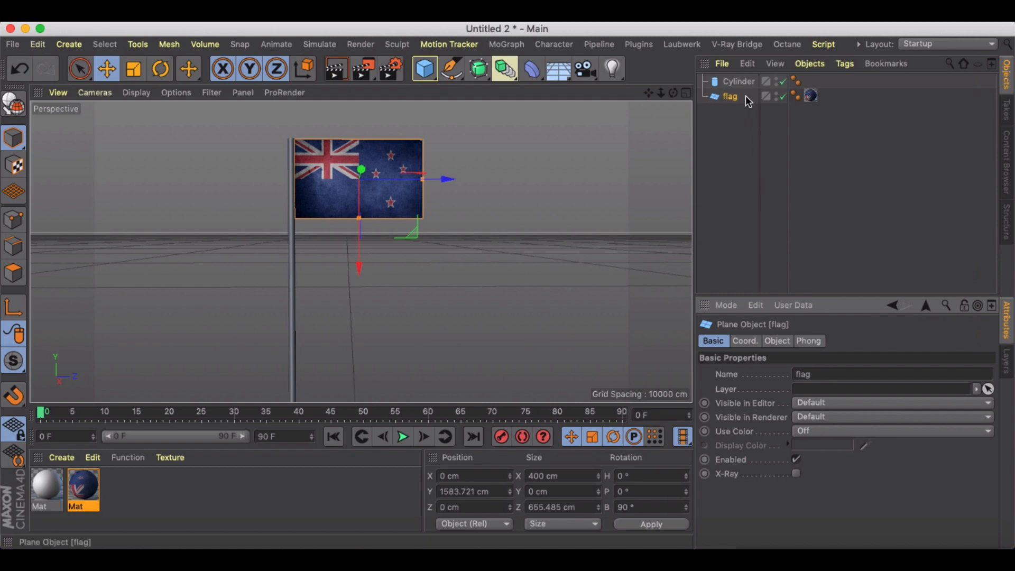
left_click(738, 81)
type("flag pole")
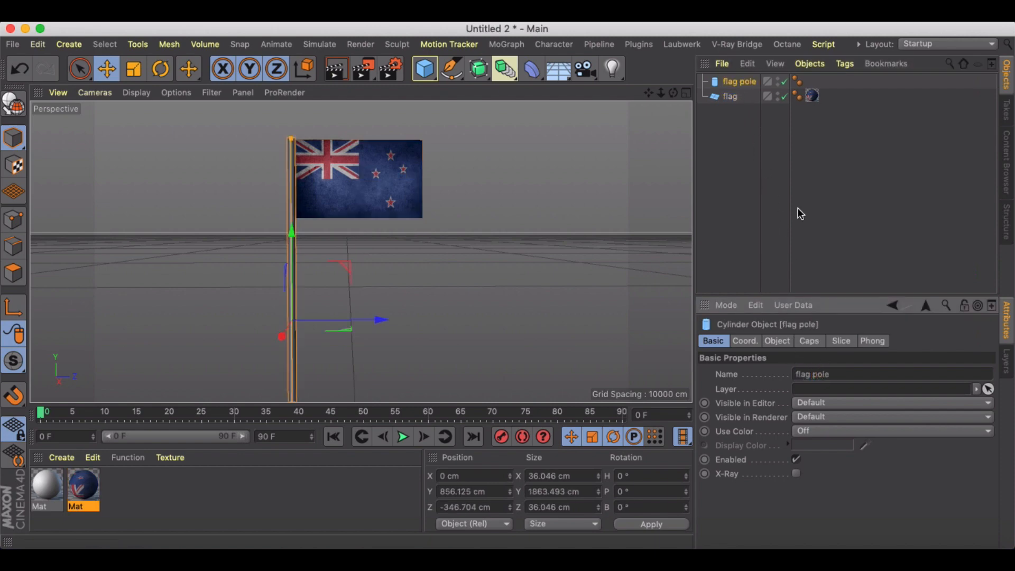
right_click(730, 96)
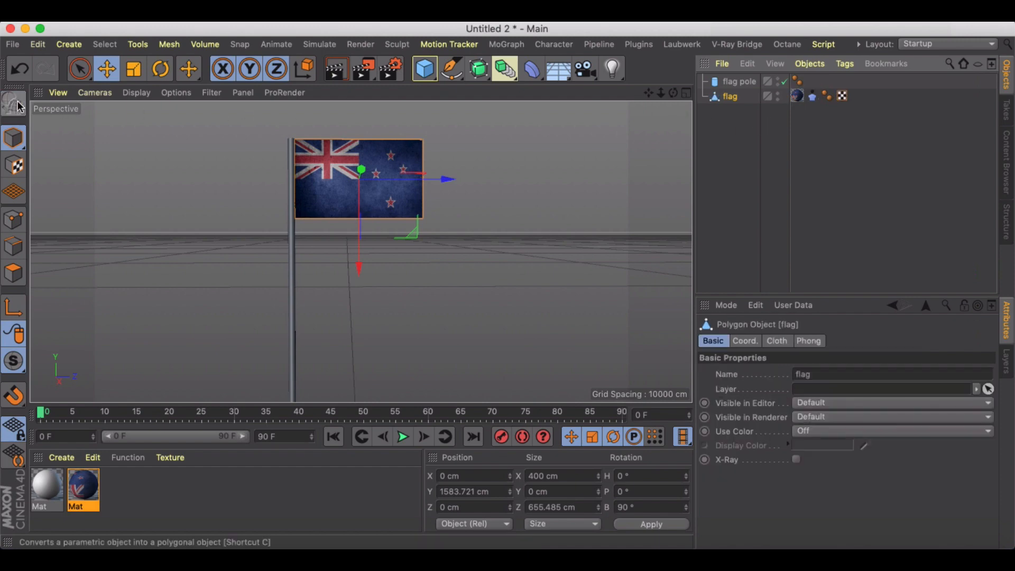
mouse_move(12, 218)
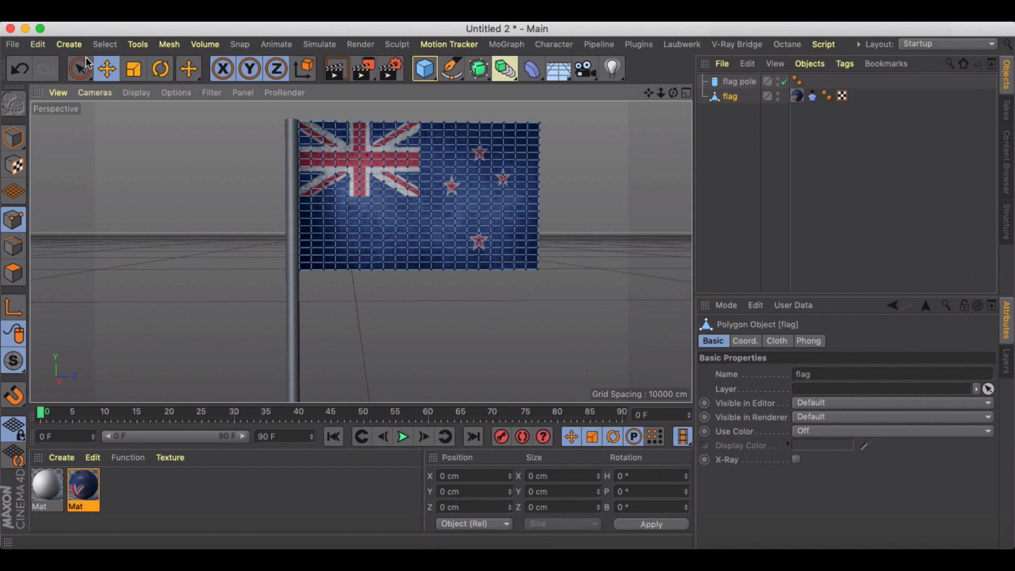
- Paint-select the flag's pole-side edge points and show its Cloth tag settings
left_click(78, 69)
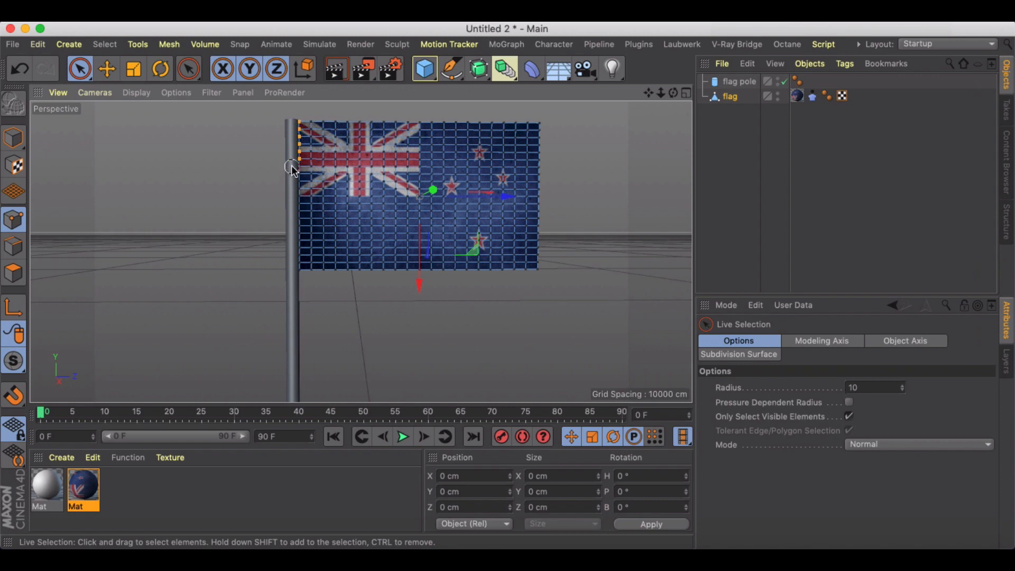
mouse_move(293, 209)
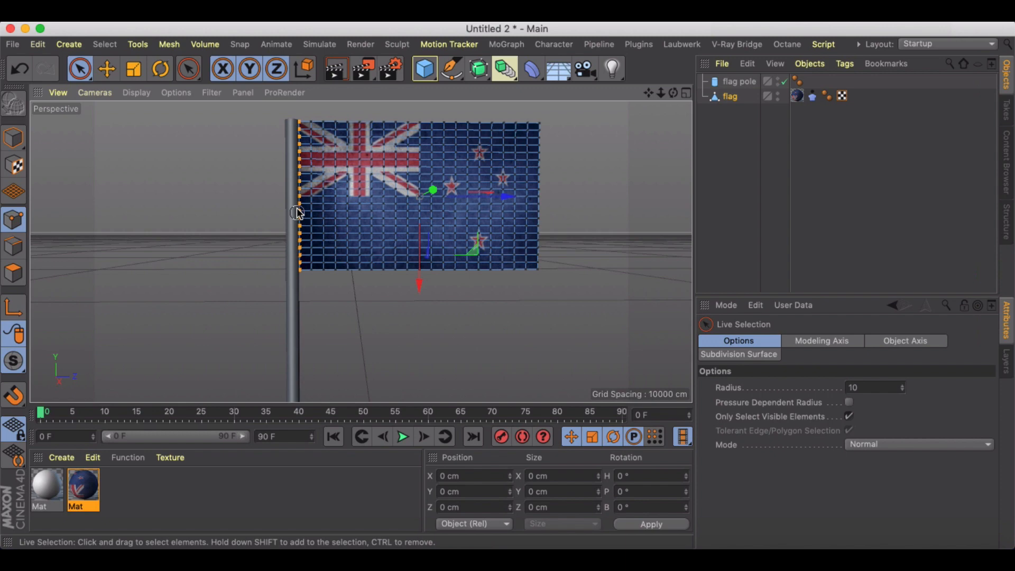
left_click(811, 96)
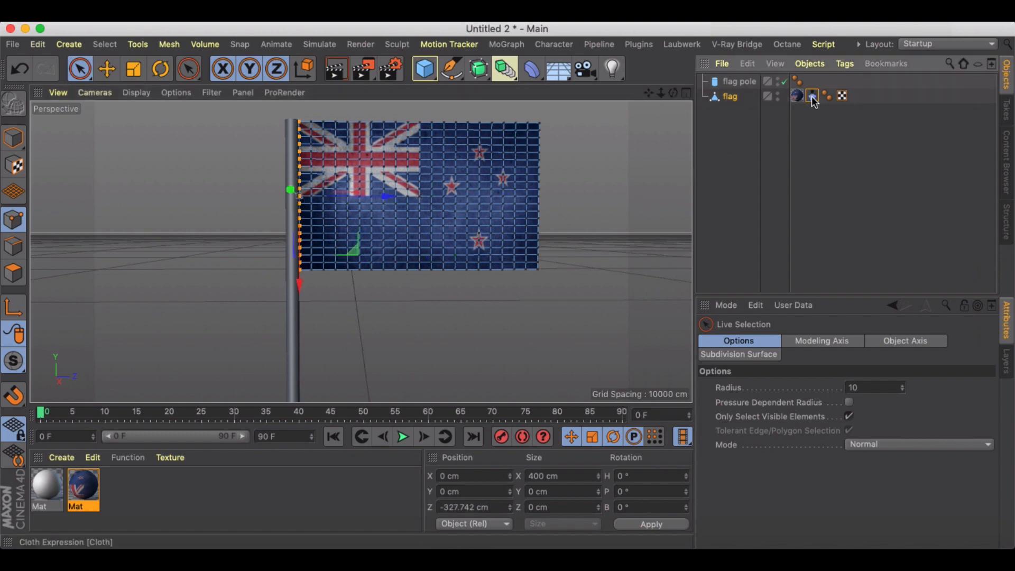
left_click(811, 95)
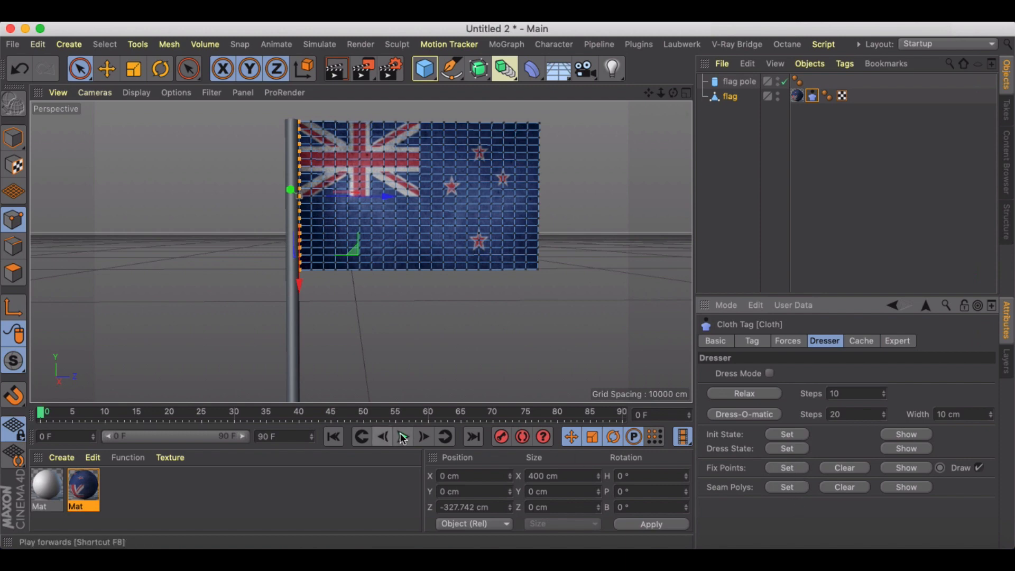
left_click(404, 437)
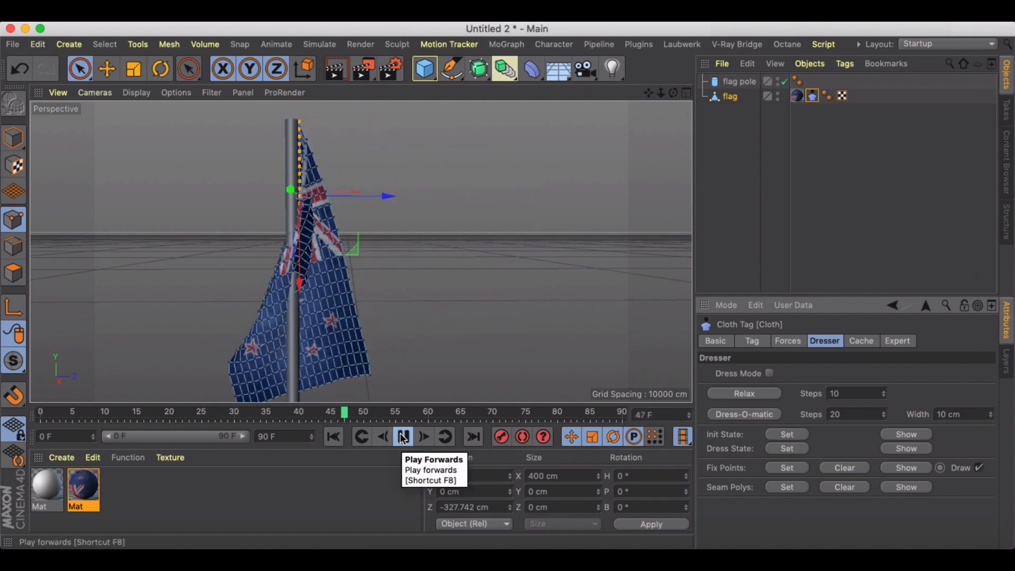
left_click(403, 436)
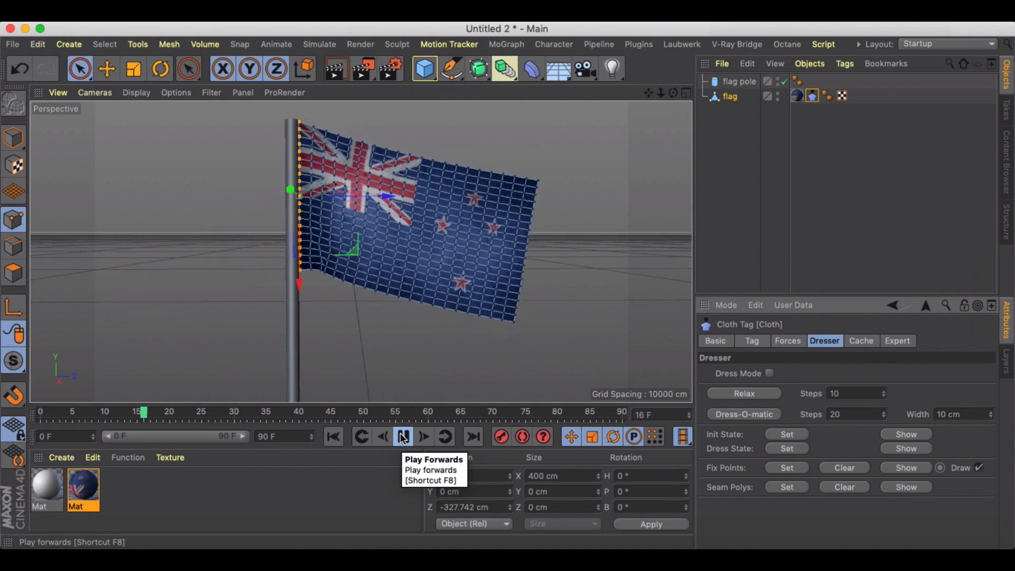
left_click(402, 436)
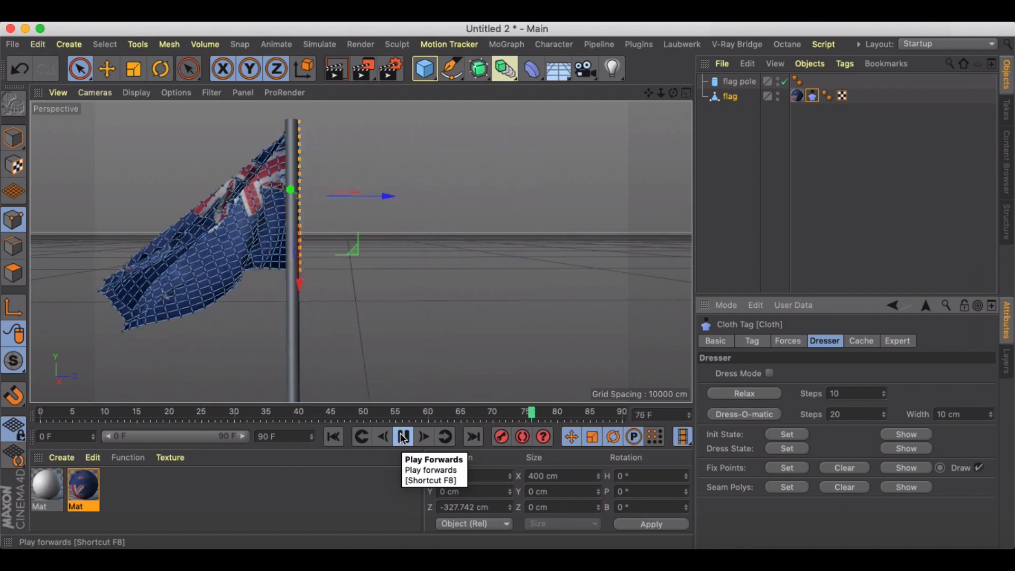
left_click(403, 436)
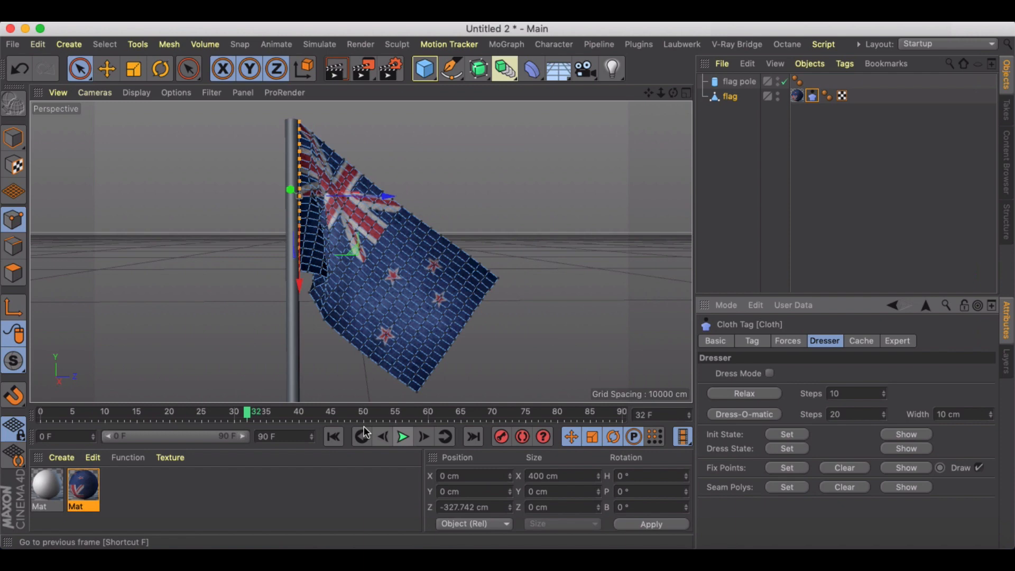
left_click(333, 437)
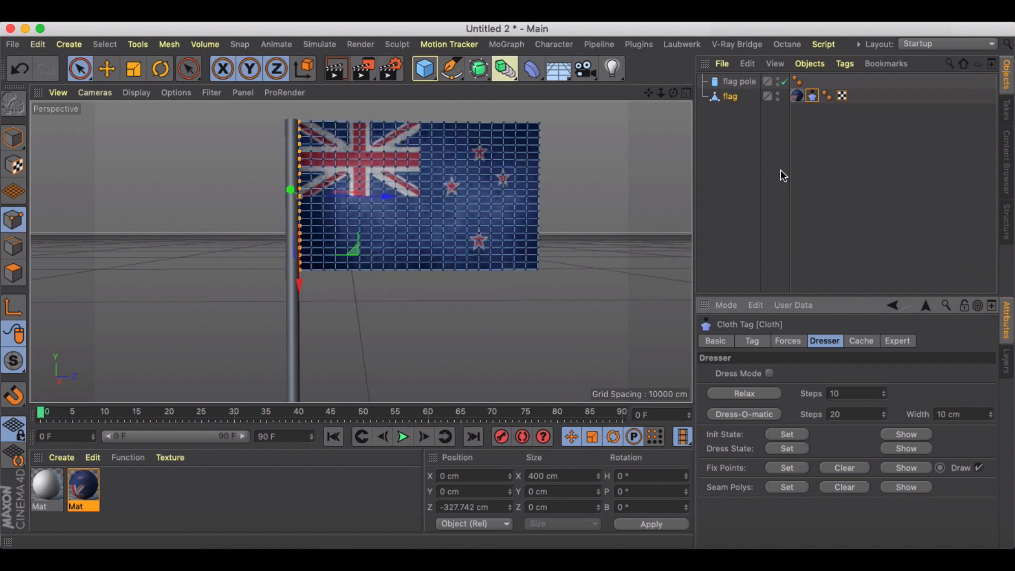
mouse_move(770, 200)
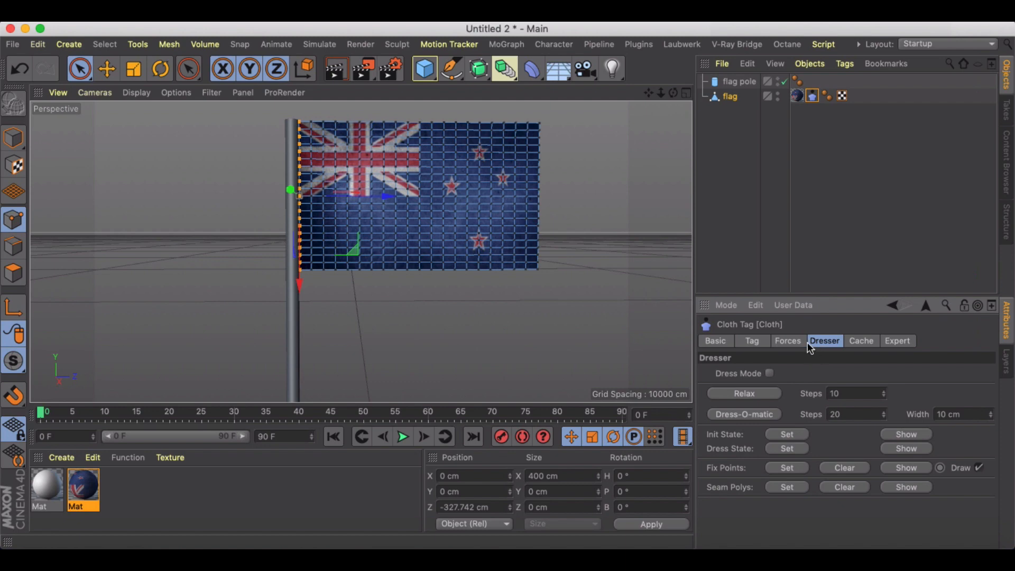
- Set Wind Direction X 2, Z 1.2, Wind Strength 2.4 and Turbulence Strength 2.2
left_click(787, 340)
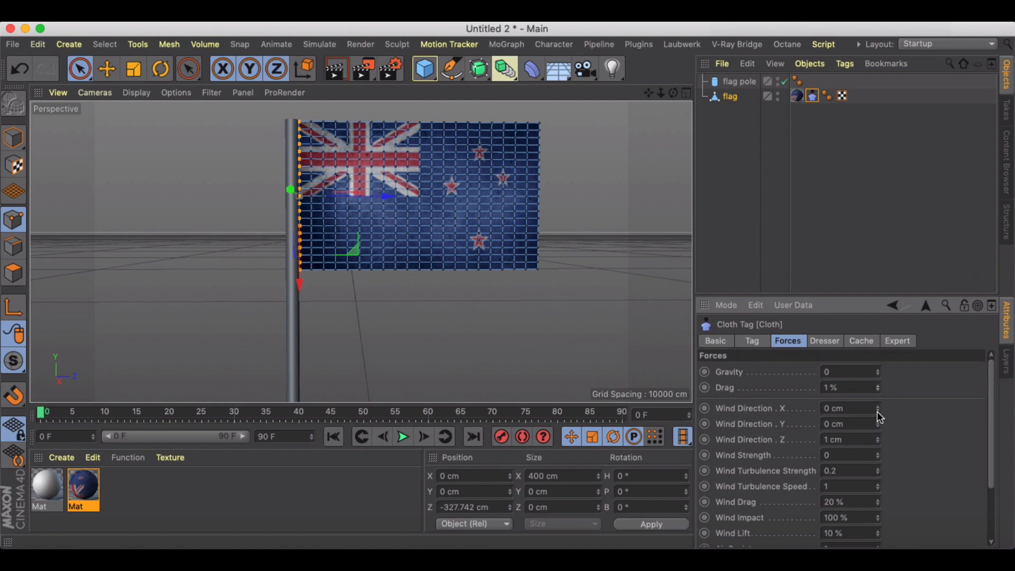
left_click(878, 408)
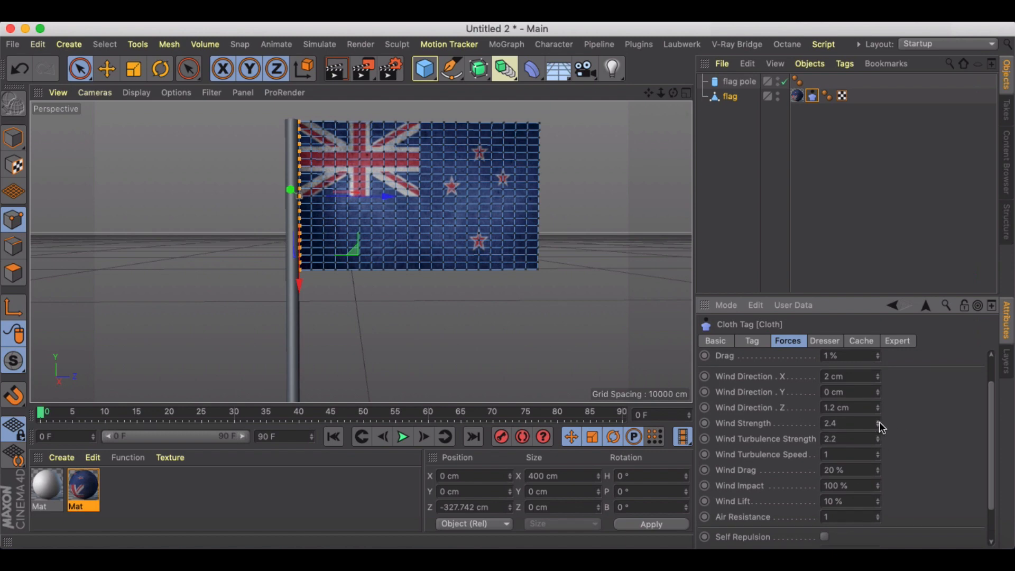
scroll("down", 3)
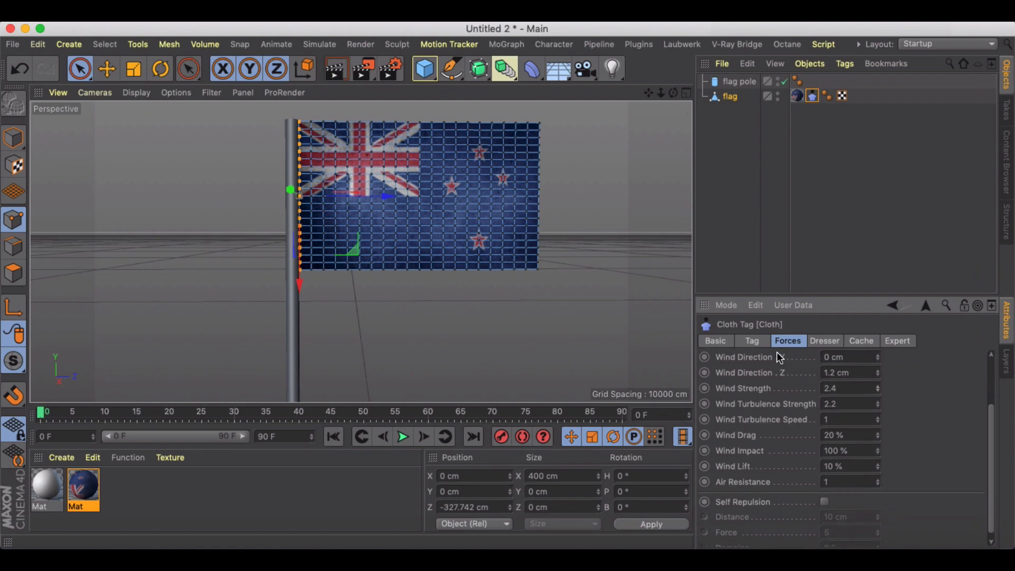
left_click(751, 340)
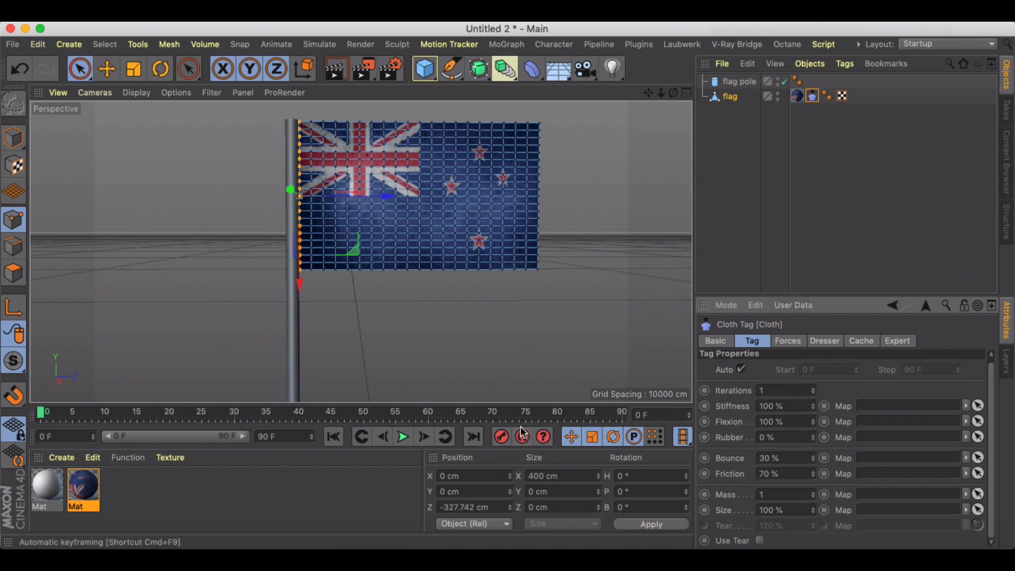
left_click(402, 436)
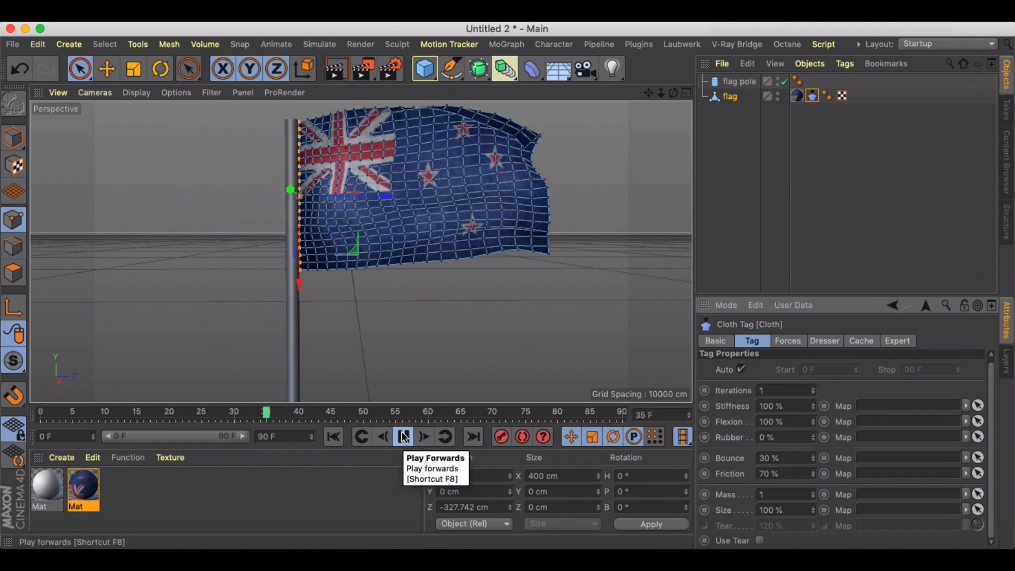
left_click(402, 436)
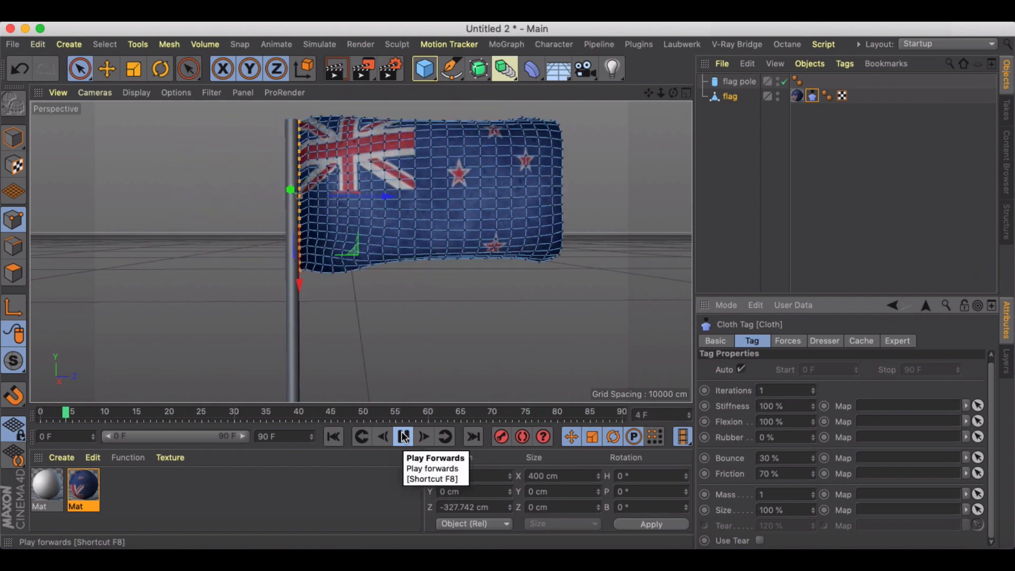
left_click(402, 436)
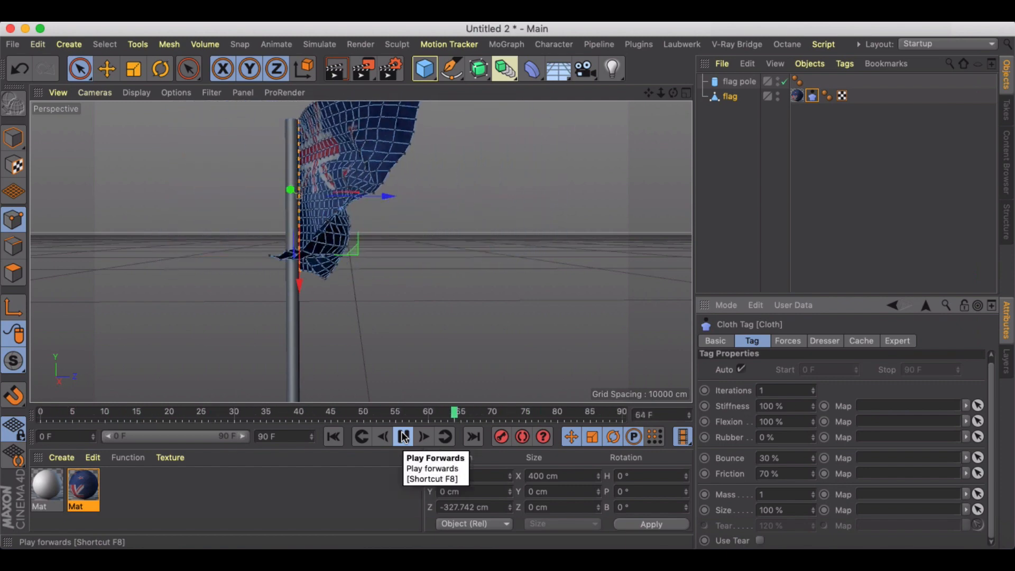
left_click(402, 444)
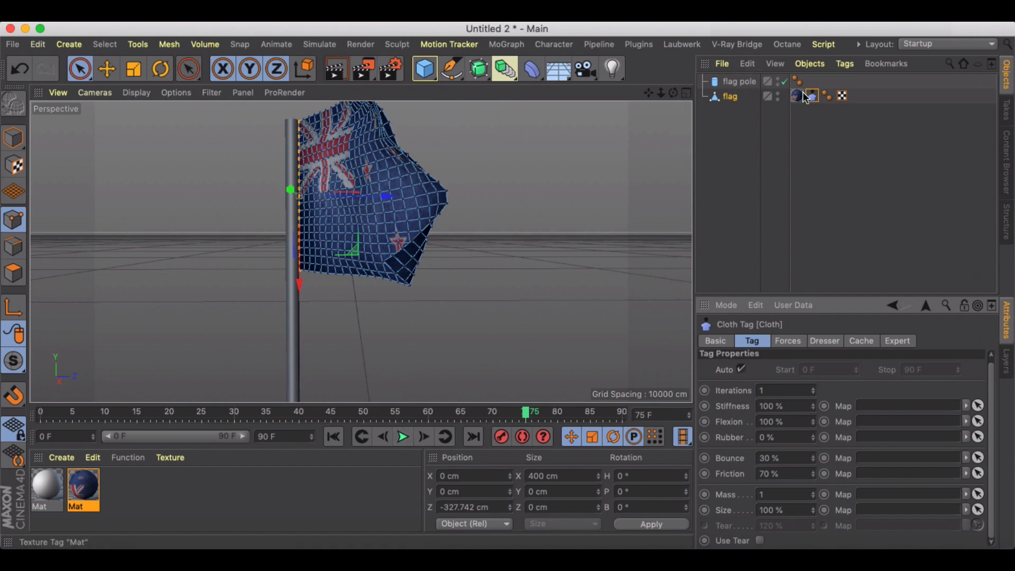
left_click(824, 340)
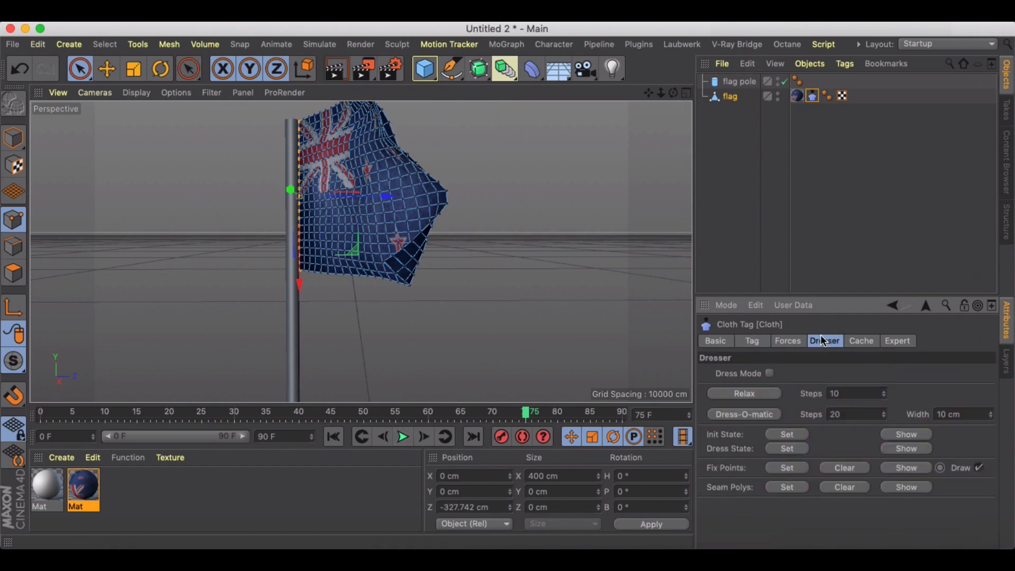
left_click(787, 341)
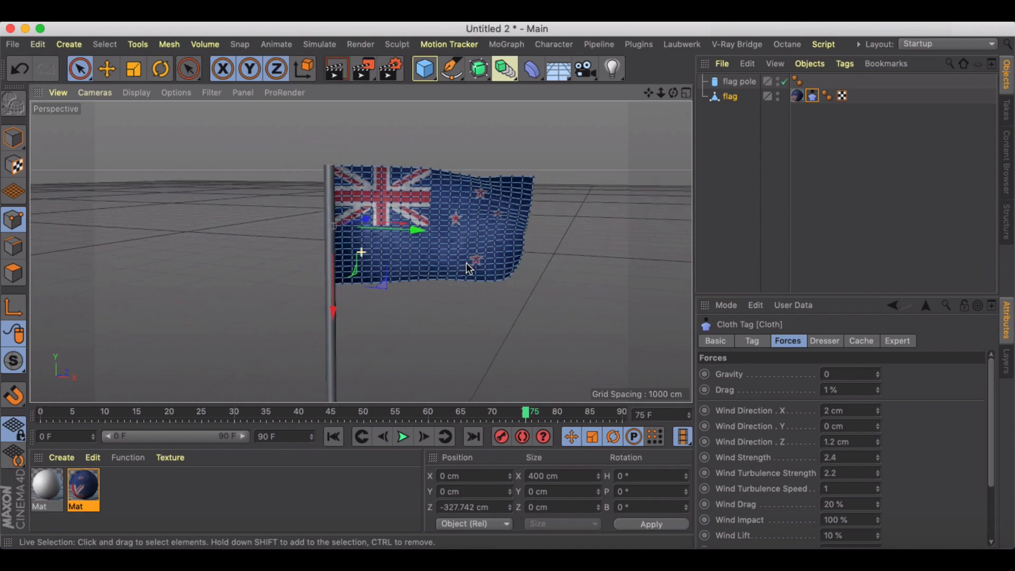
- Play, rewind and pause the flag simulation to inspect the wind effect
left_click(402, 436)
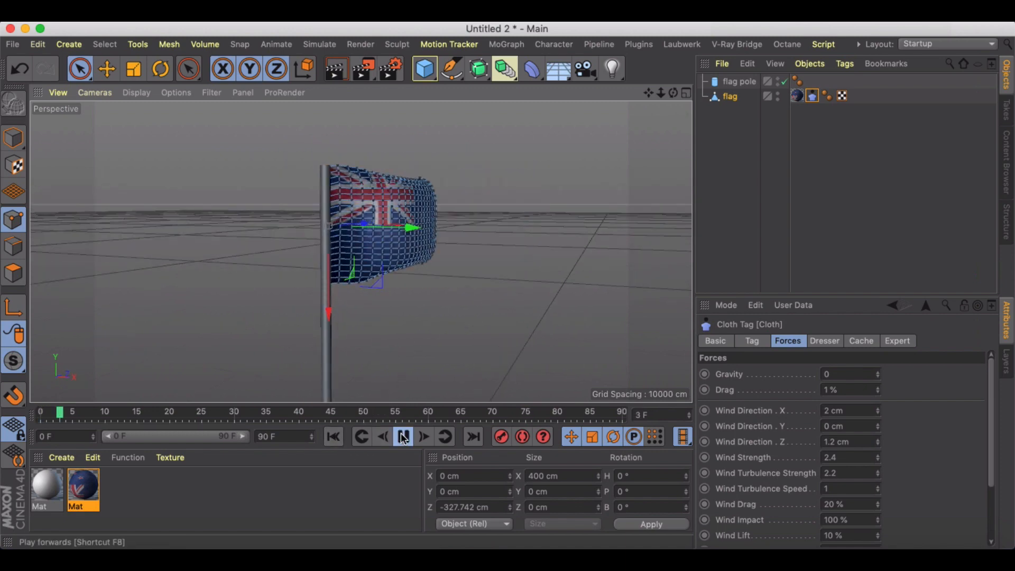
left_click(402, 436)
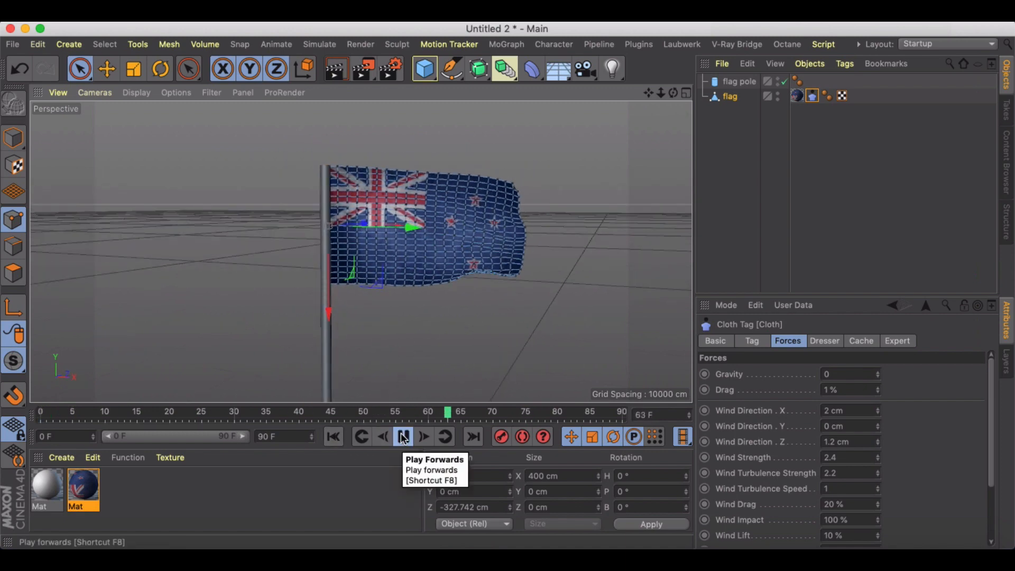
left_click(404, 437)
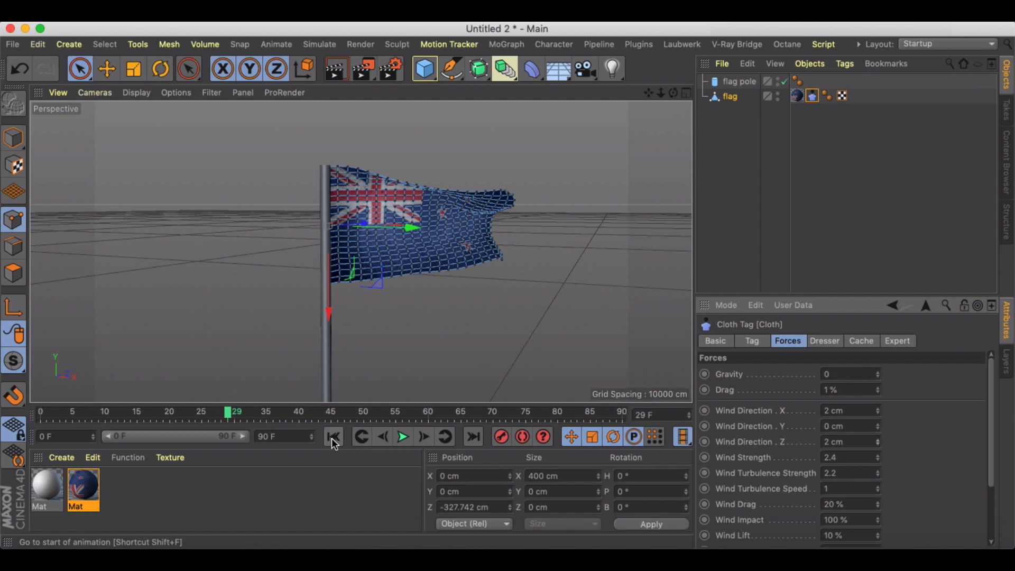
left_click(402, 437)
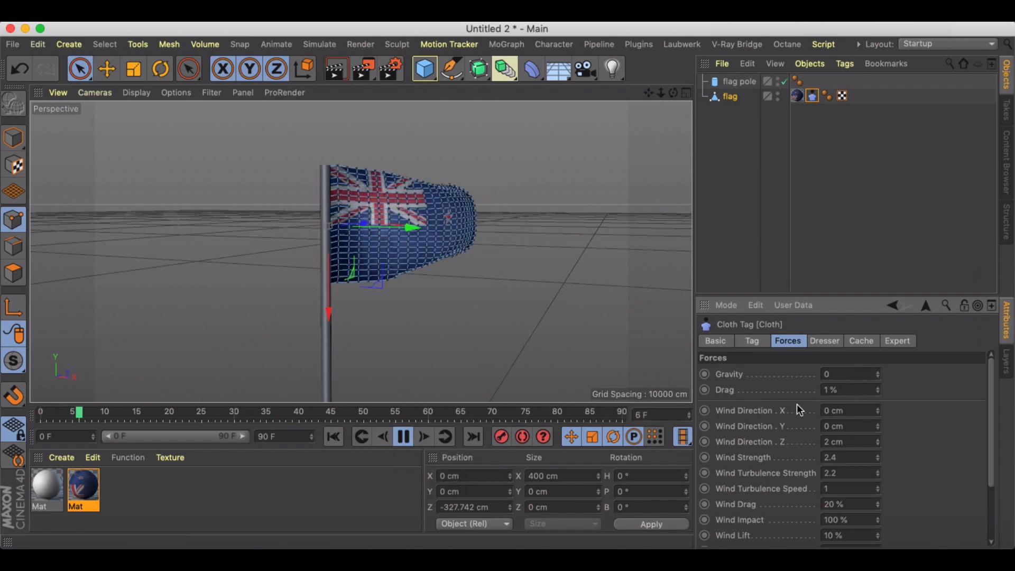
left_click(403, 437)
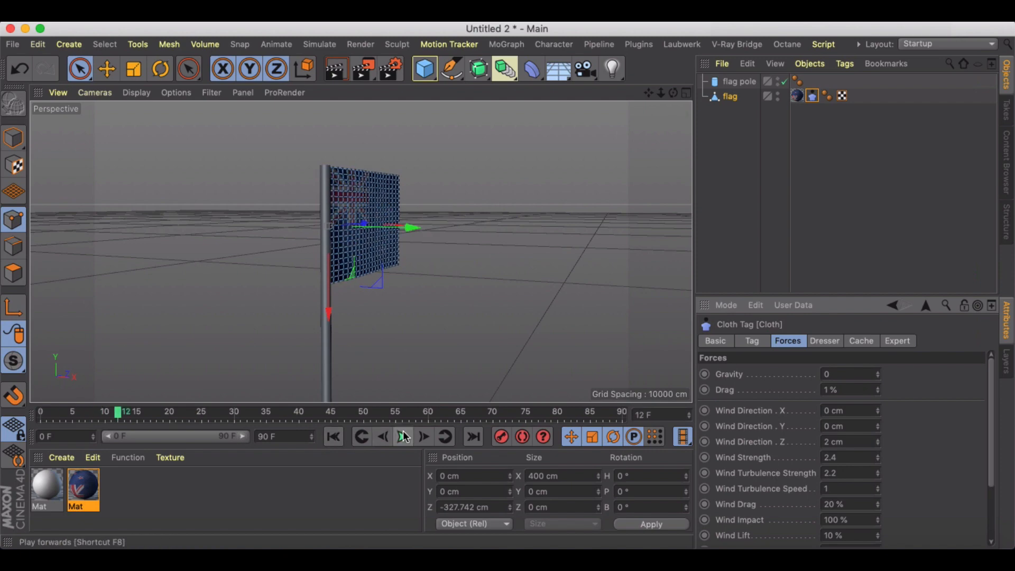
left_click(404, 436)
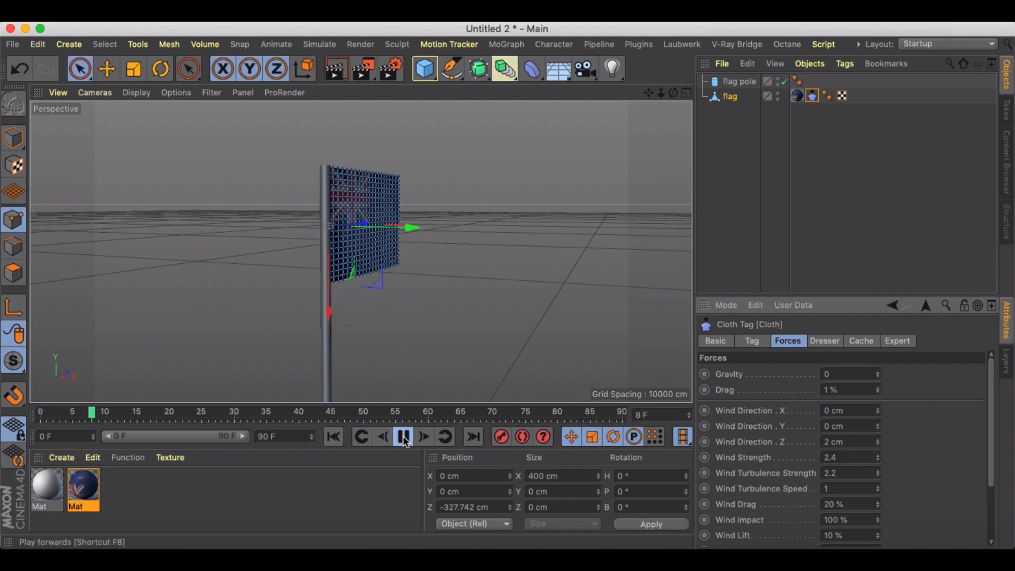
left_click(403, 437)
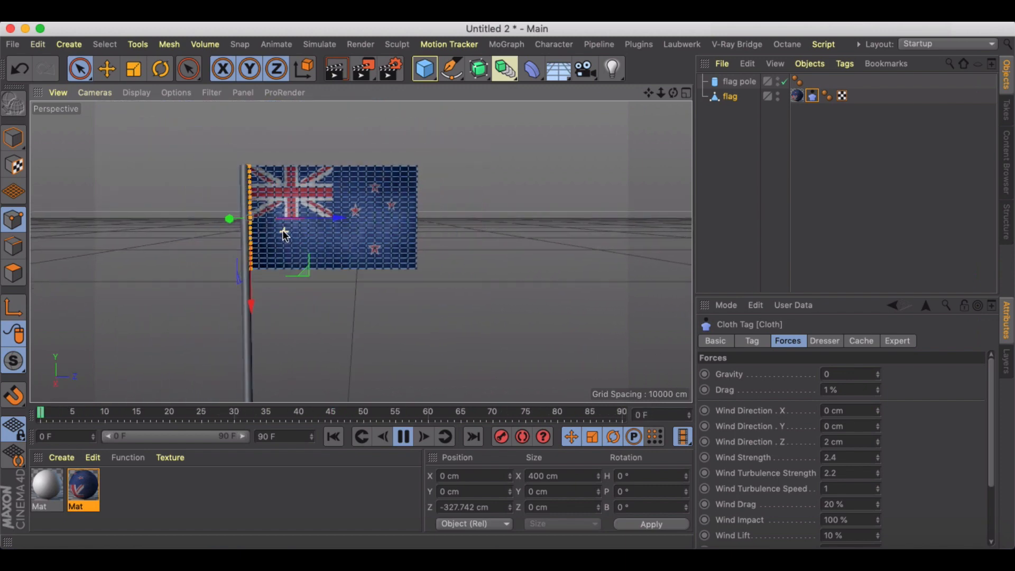
left_click(403, 450)
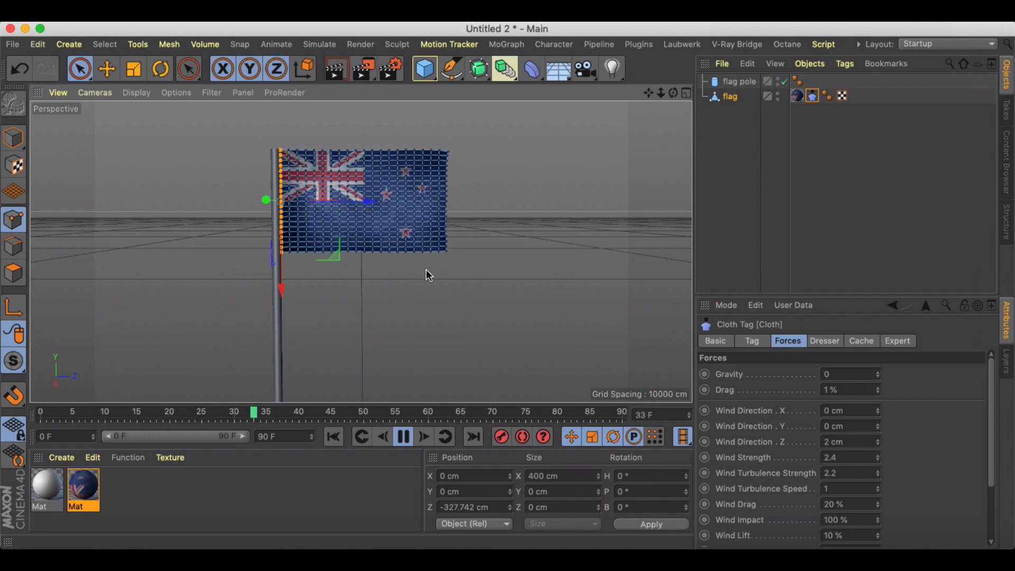
- Enter Wind Direction X 2.3 cm and Y 0.9 cm, then replay from the start
left_click(750, 341)
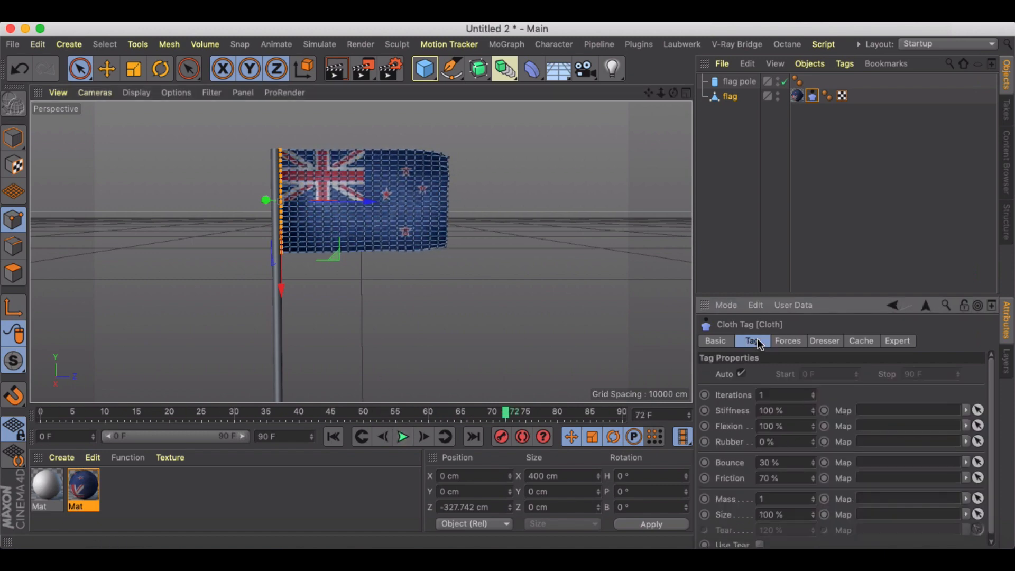
left_click(787, 340)
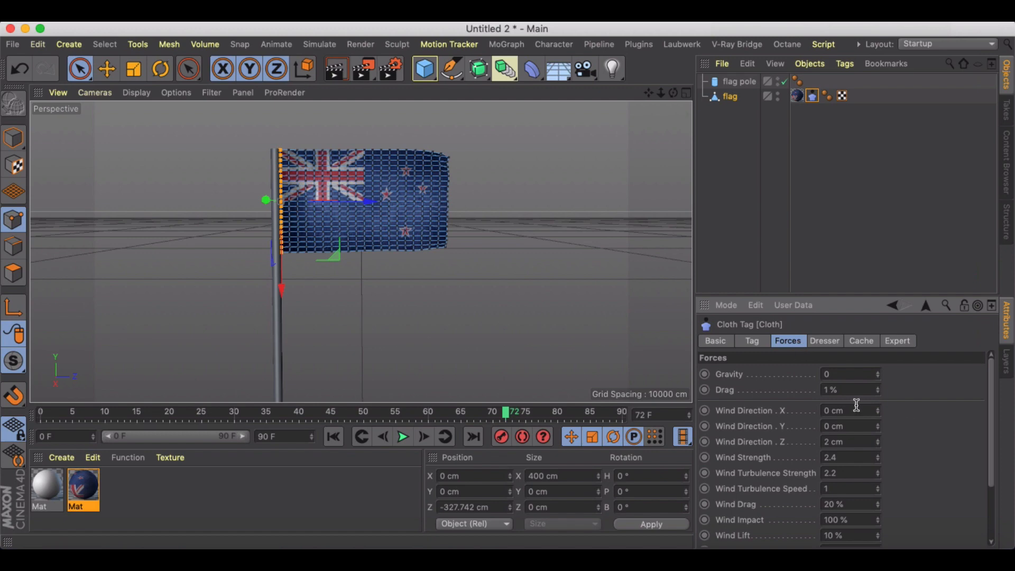
mouse_move(892, 432)
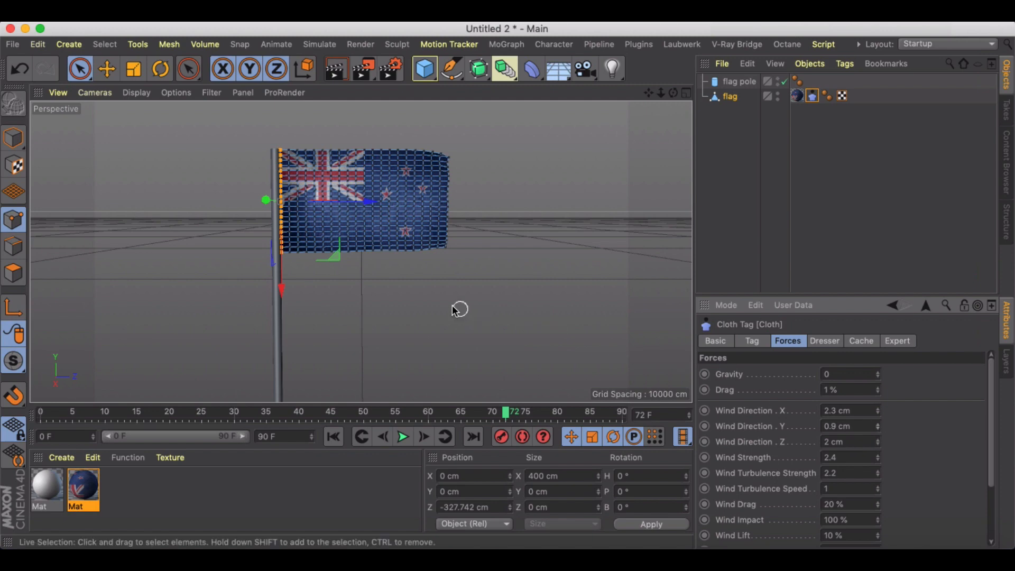
left_click(333, 436)
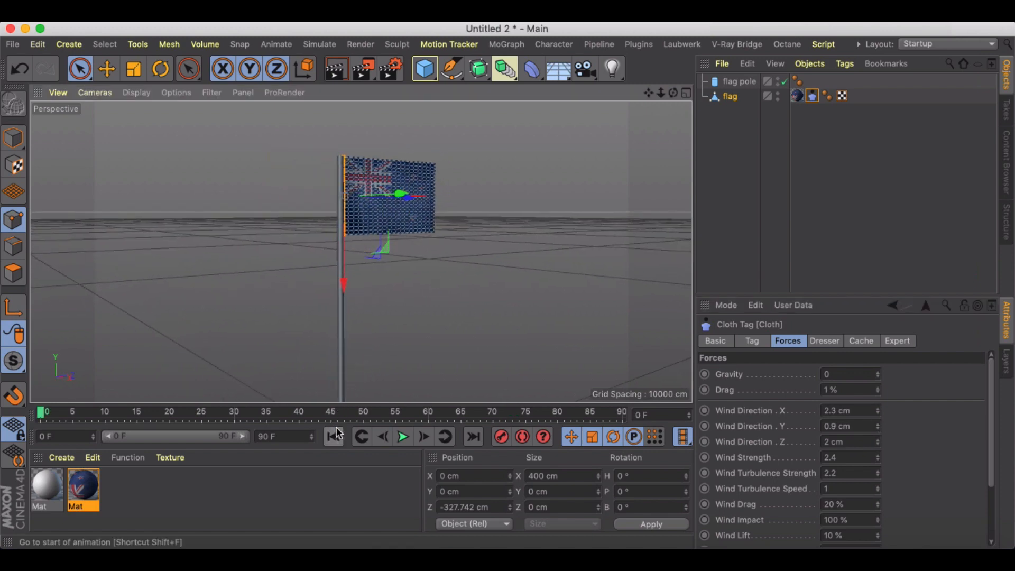
left_click(402, 436)
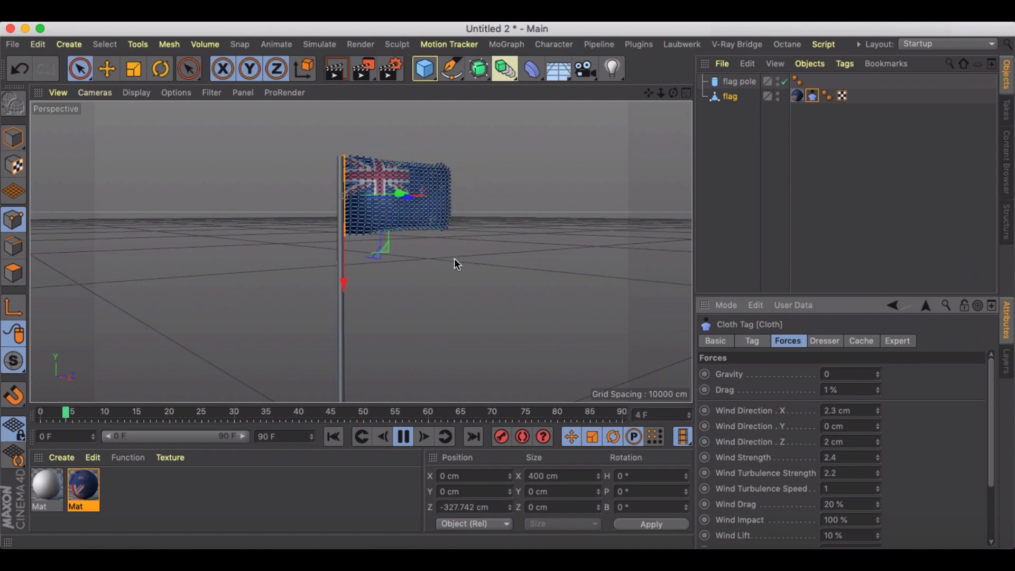
- Set the end frame to 180 F, preview the longer waving and rewind to frame 0
left_click(403, 442)
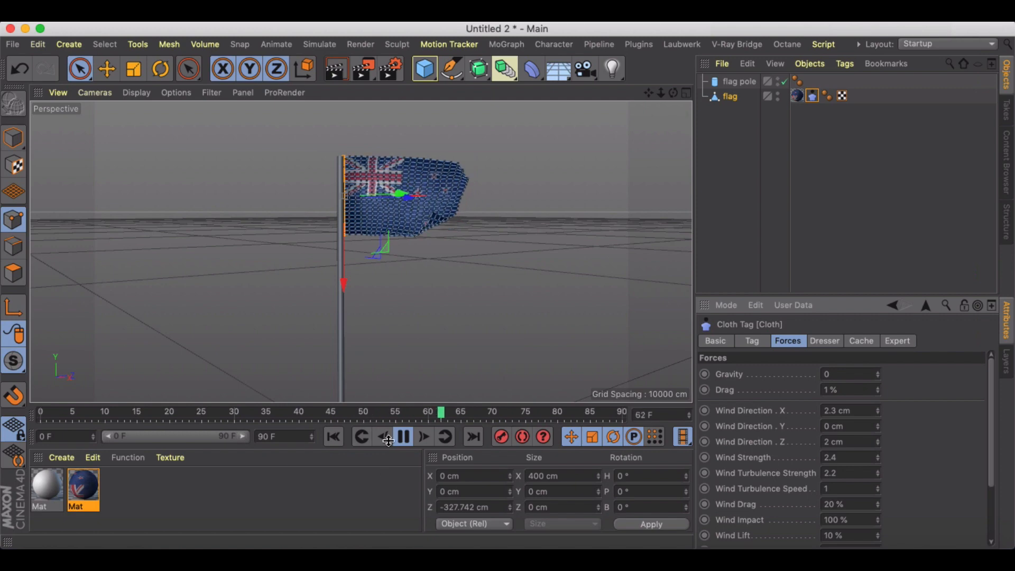
left_click(402, 437)
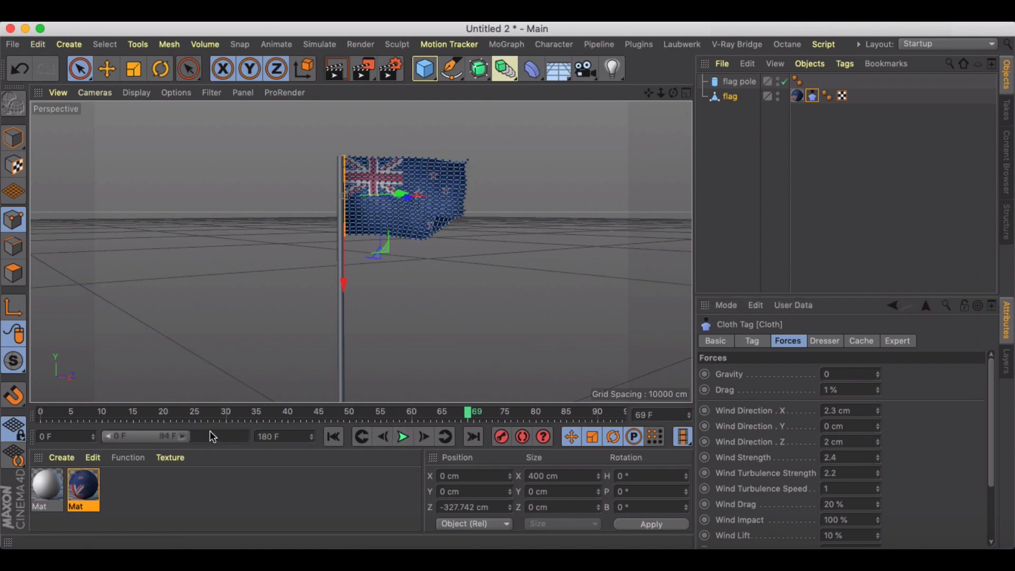
left_click(403, 437)
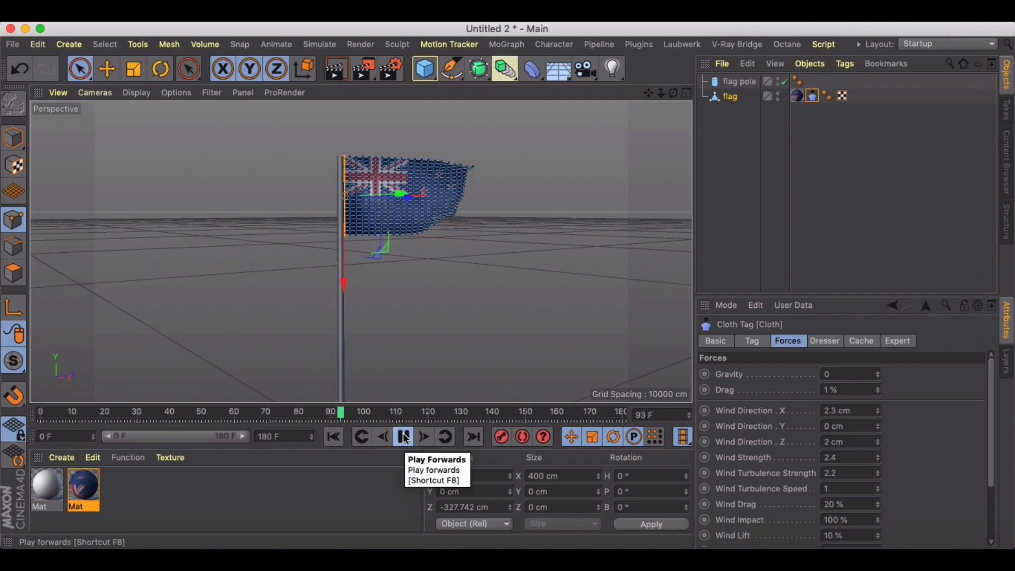
left_click(402, 436)
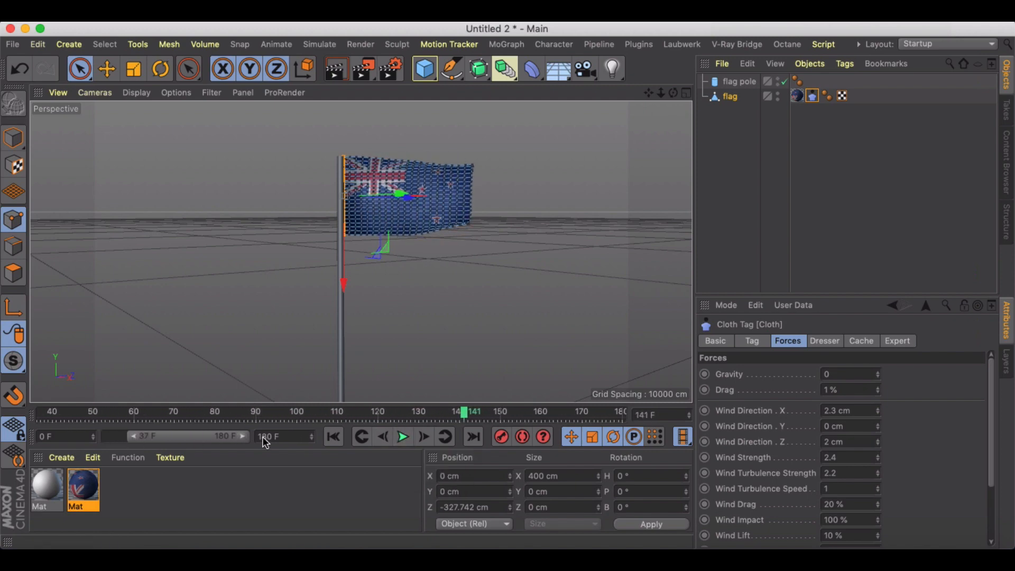
left_click(402, 436)
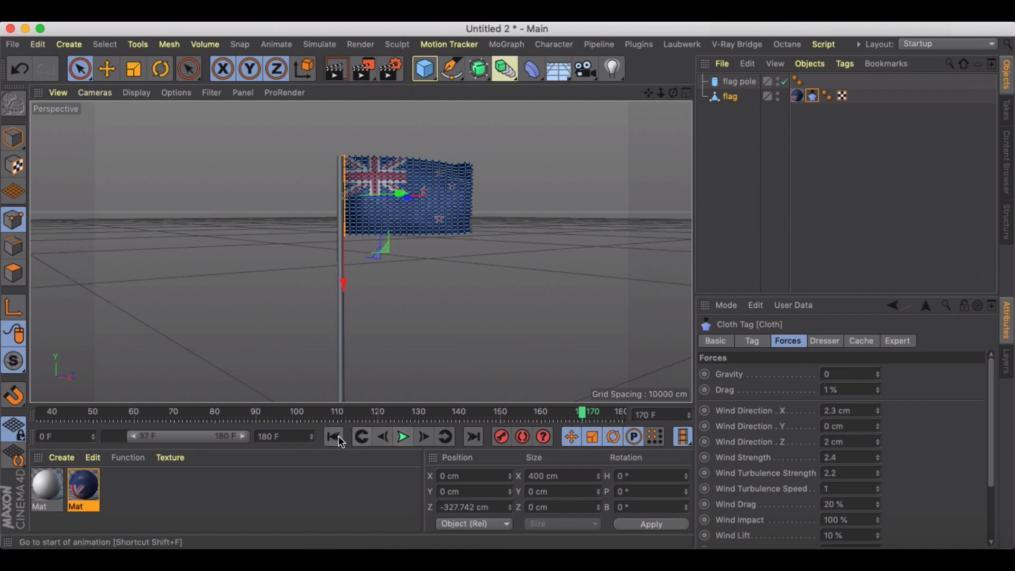
left_click(334, 436)
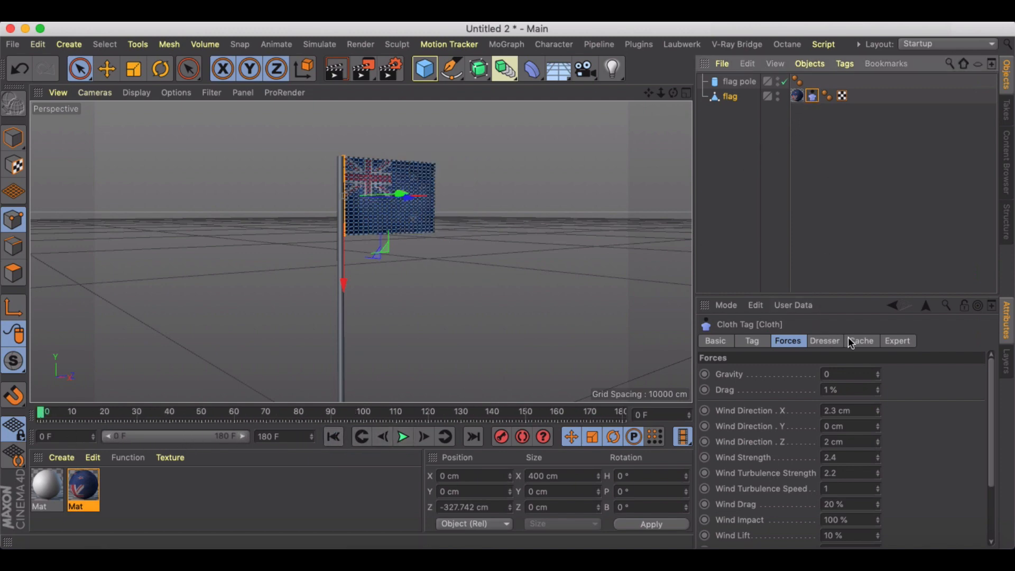
- Calculate the cloth cache in the Cache tab and play the cached flag animation
left_click(861, 340)
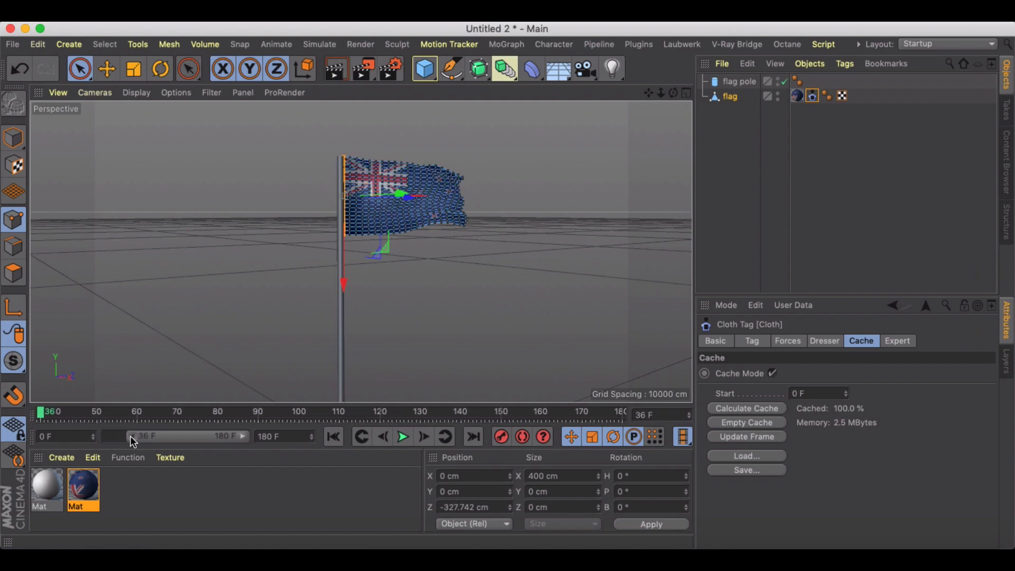
left_click(402, 437)
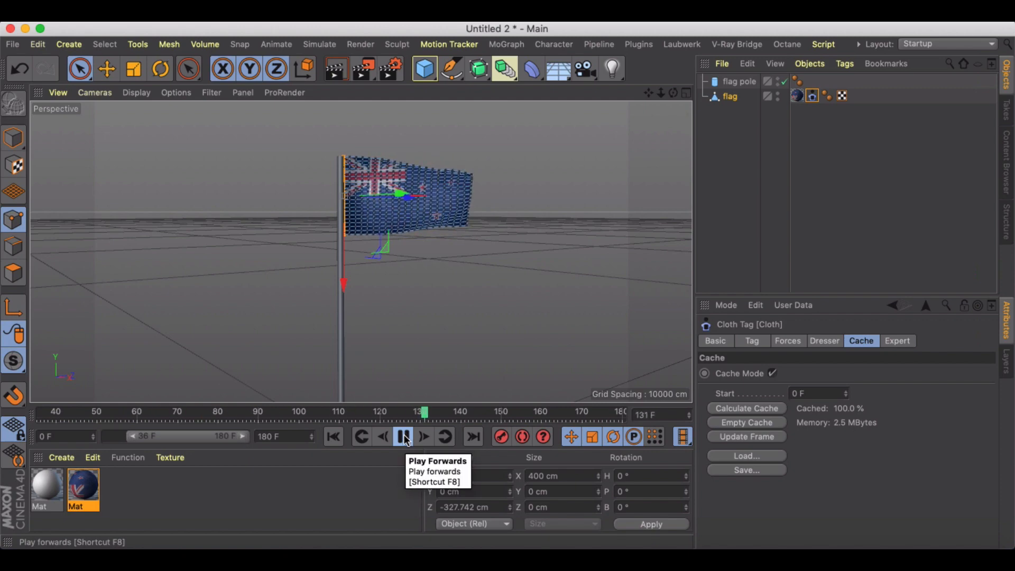
left_click(404, 436)
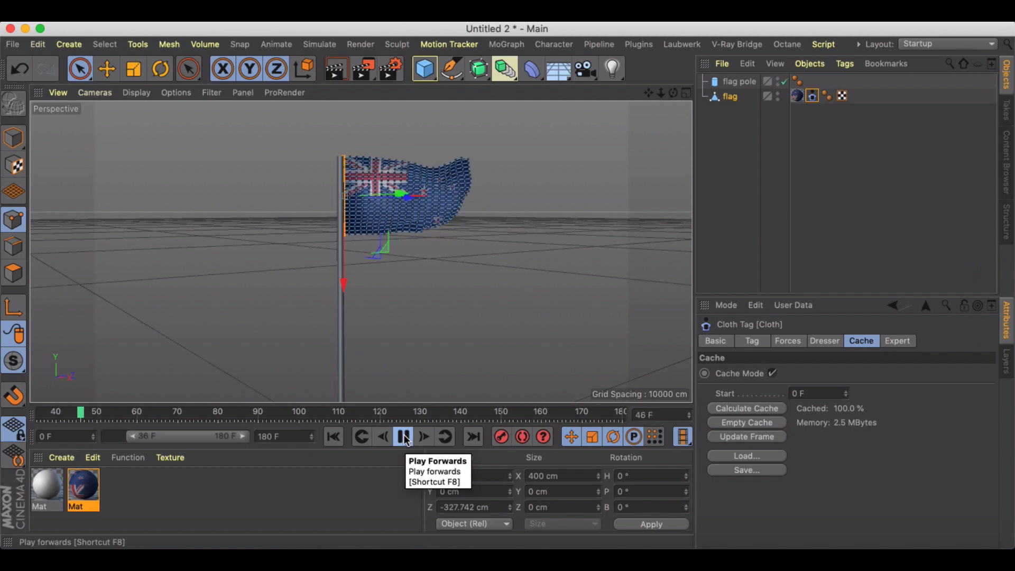
left_click(404, 437)
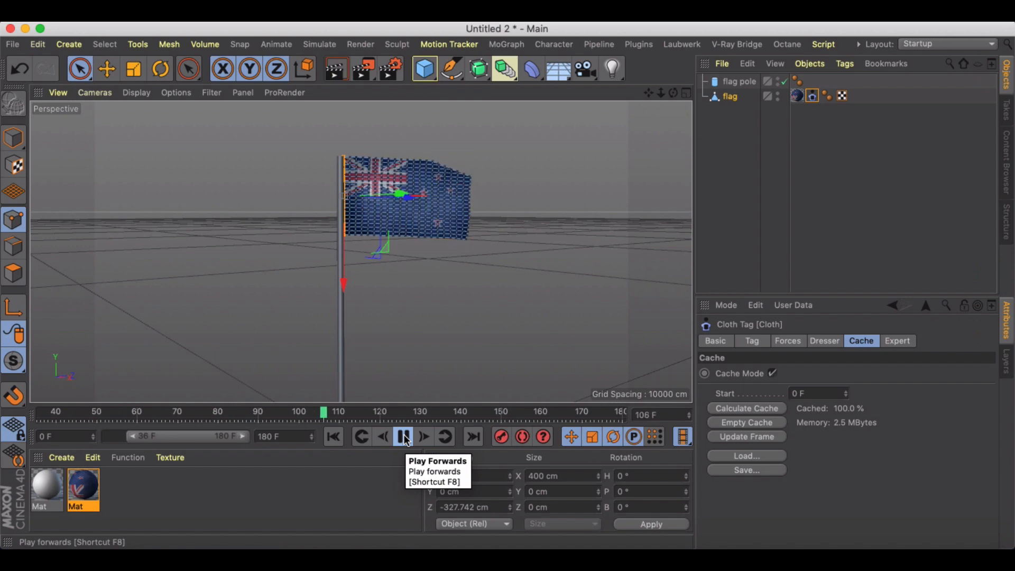
left_click(403, 437)
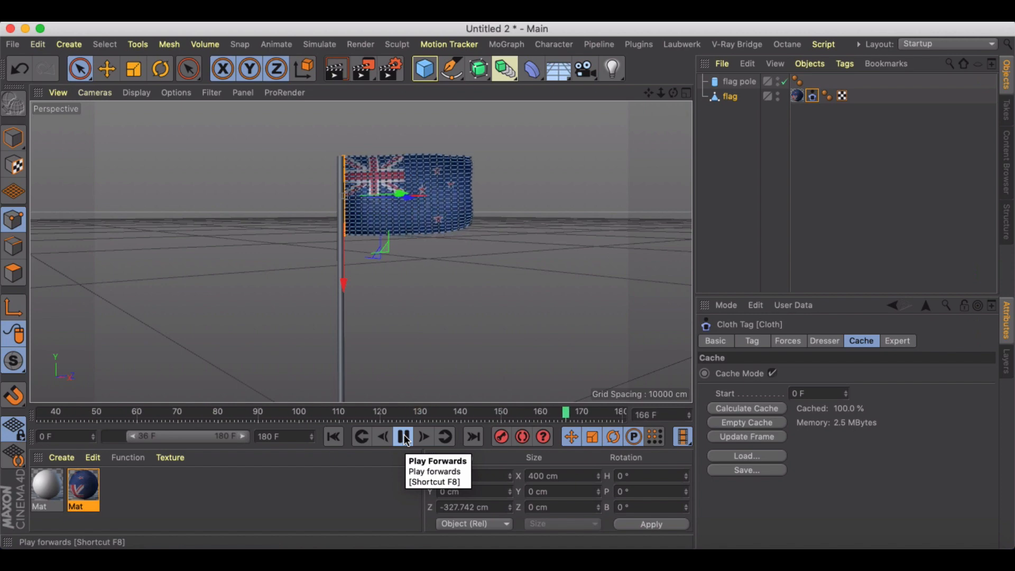
left_click(404, 435)
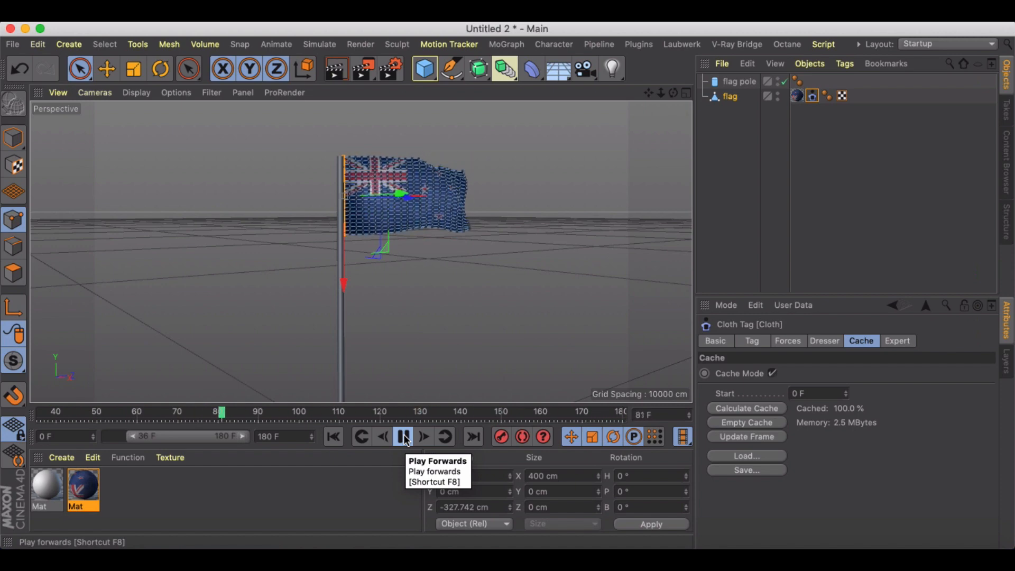
left_click(403, 436)
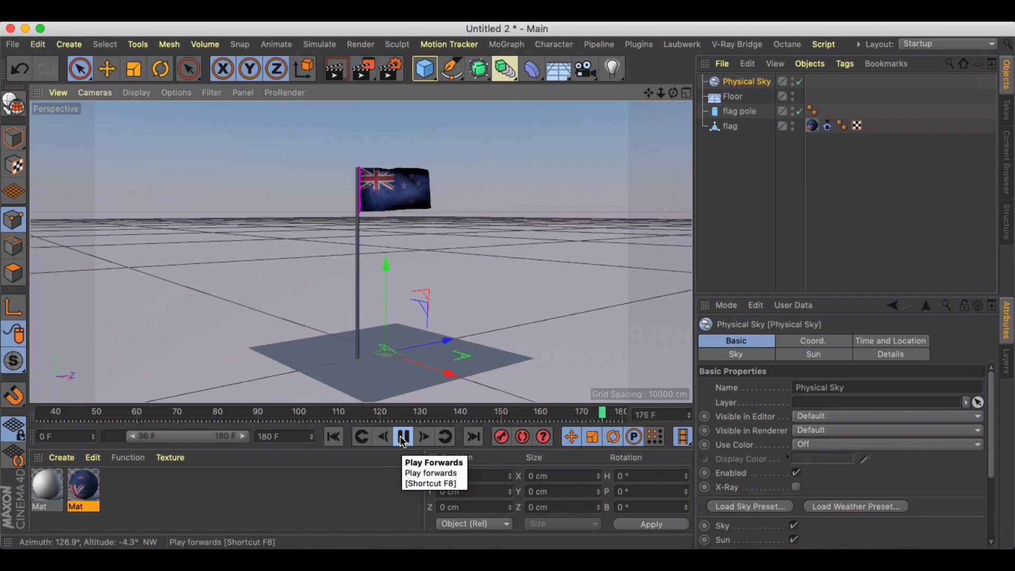
- Play back the cached flag animation beside the pole, floor and physical sky
left_click(403, 436)
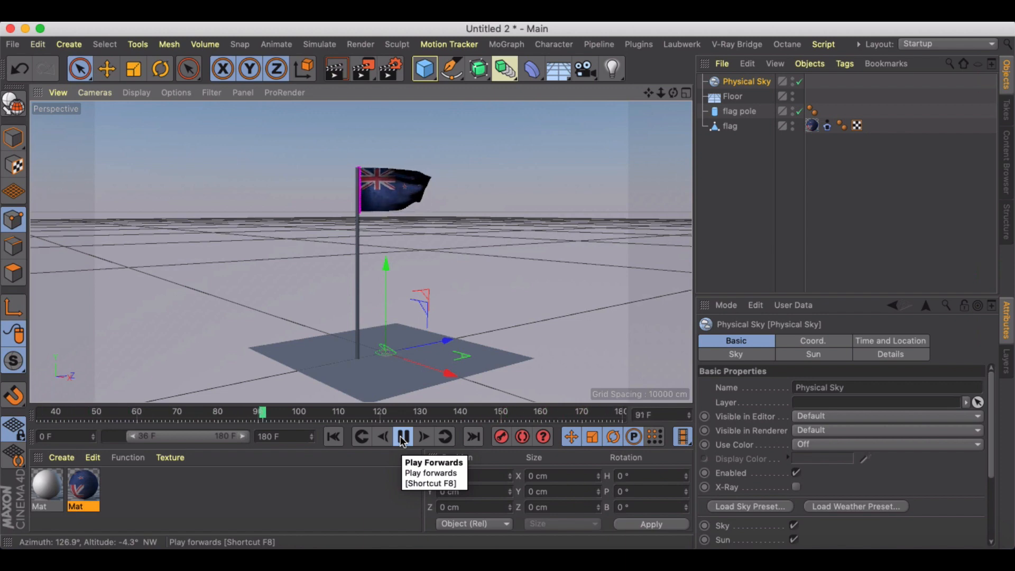
left_click(403, 436)
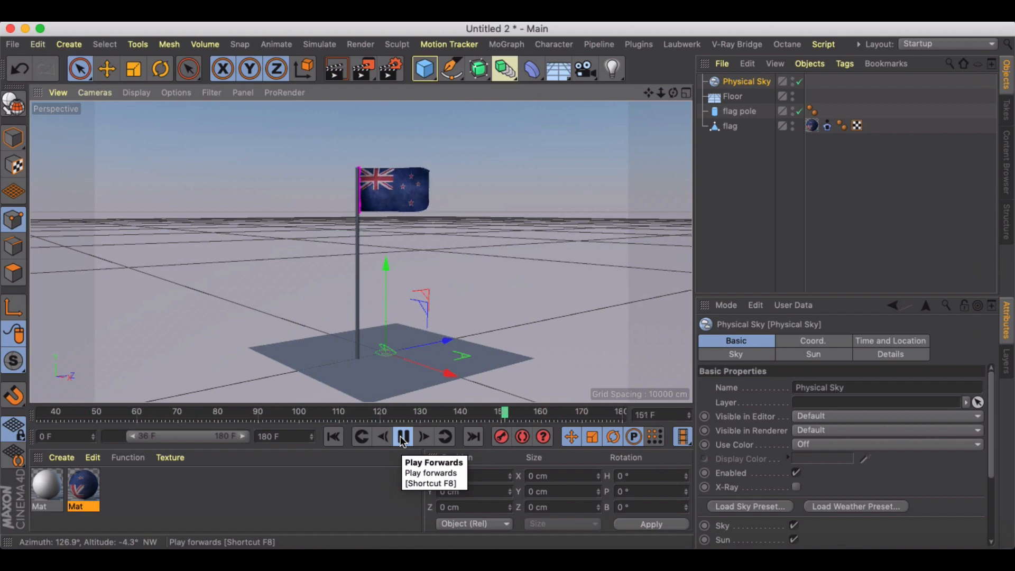
left_click(403, 436)
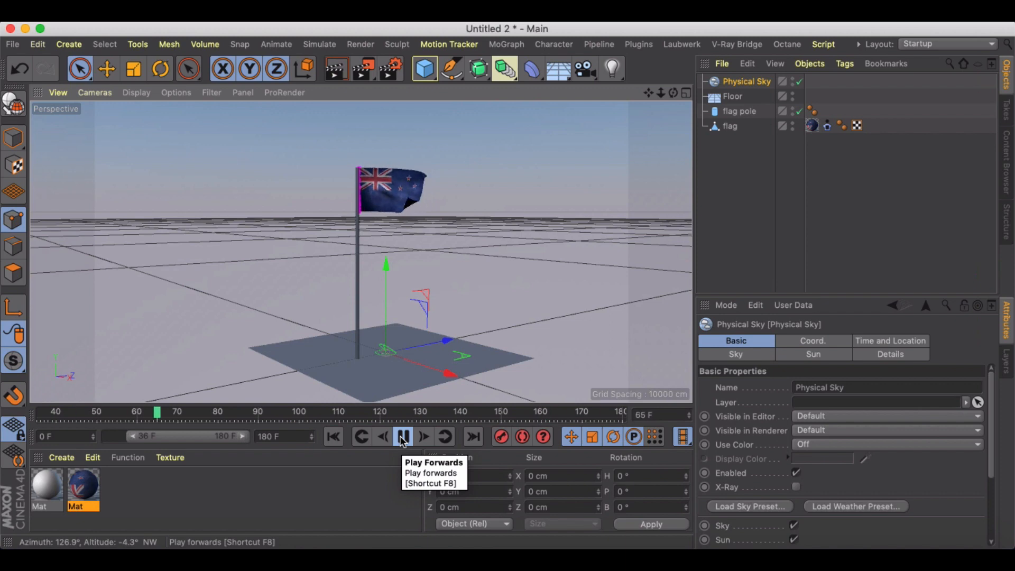
left_click(403, 435)
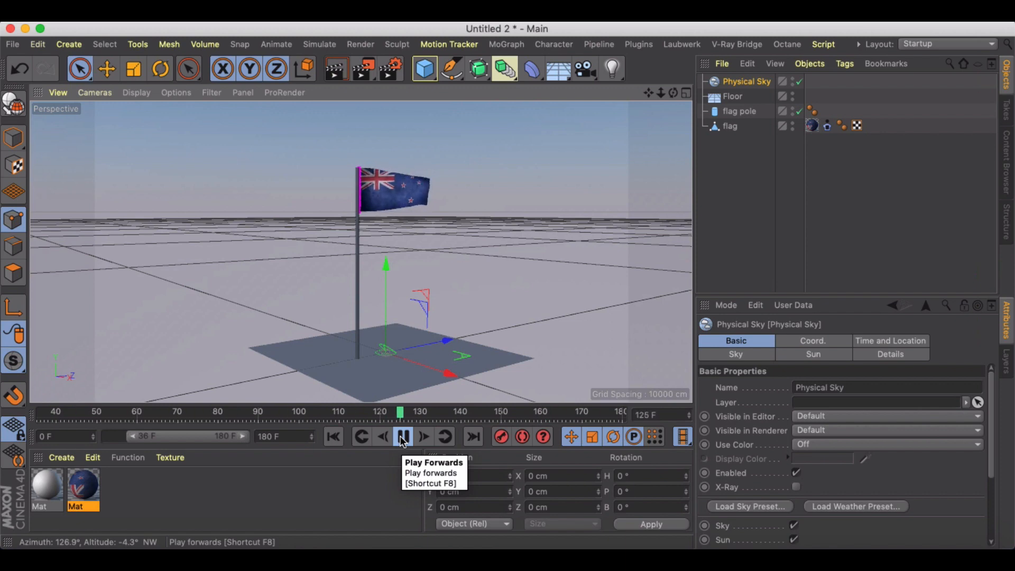
left_click(402, 437)
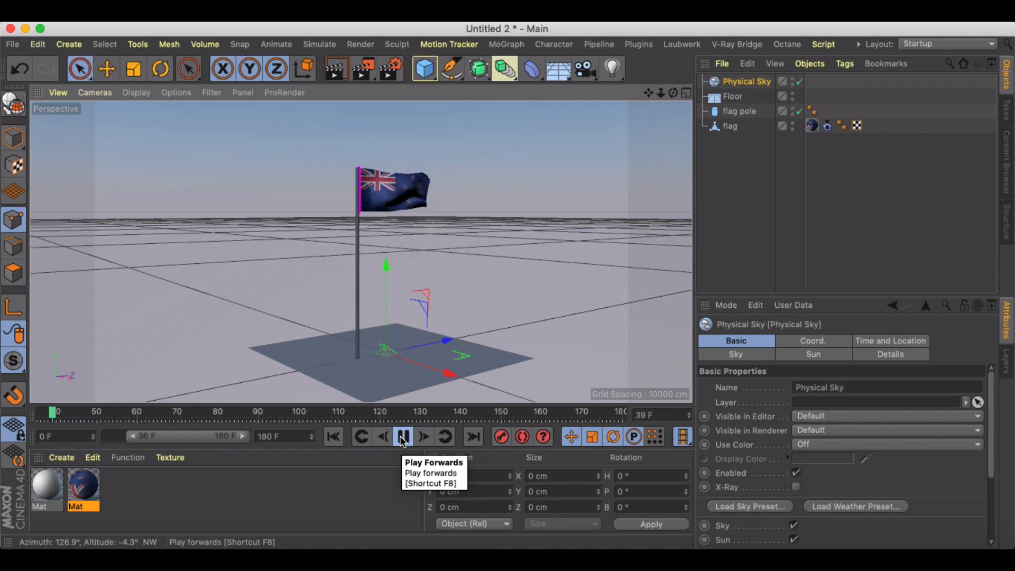
left_click(402, 436)
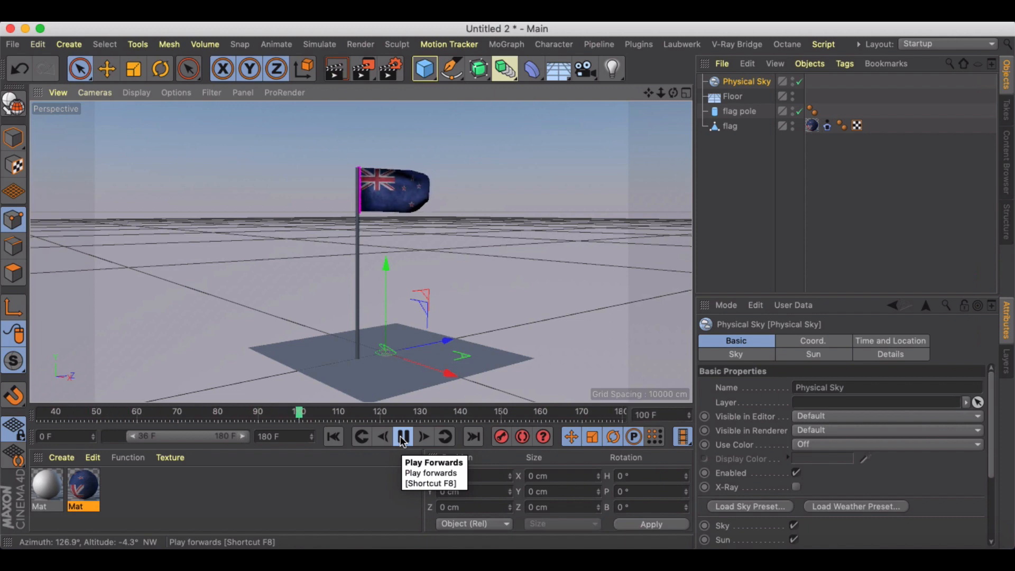
left_click(403, 436)
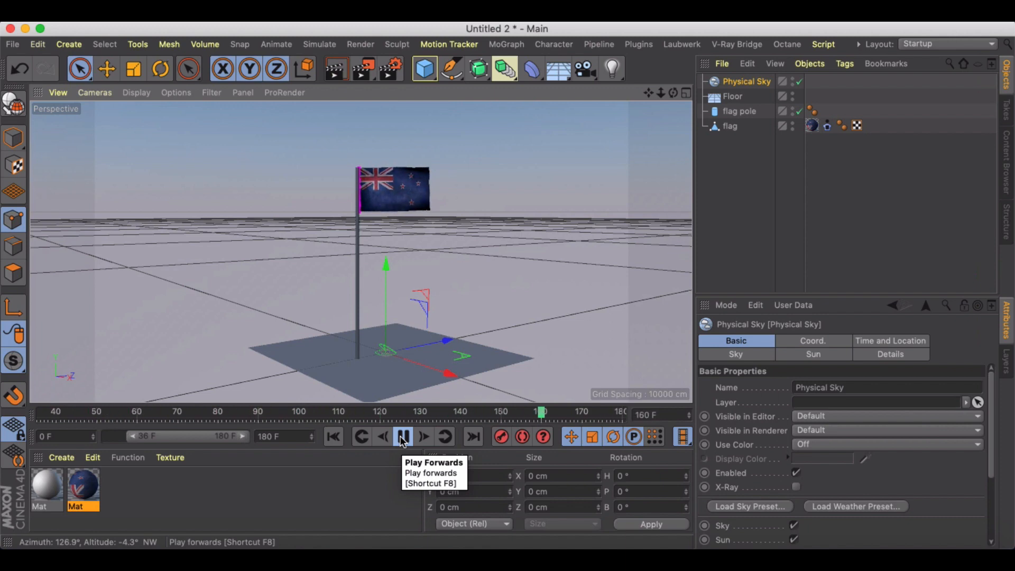
left_click(403, 436)
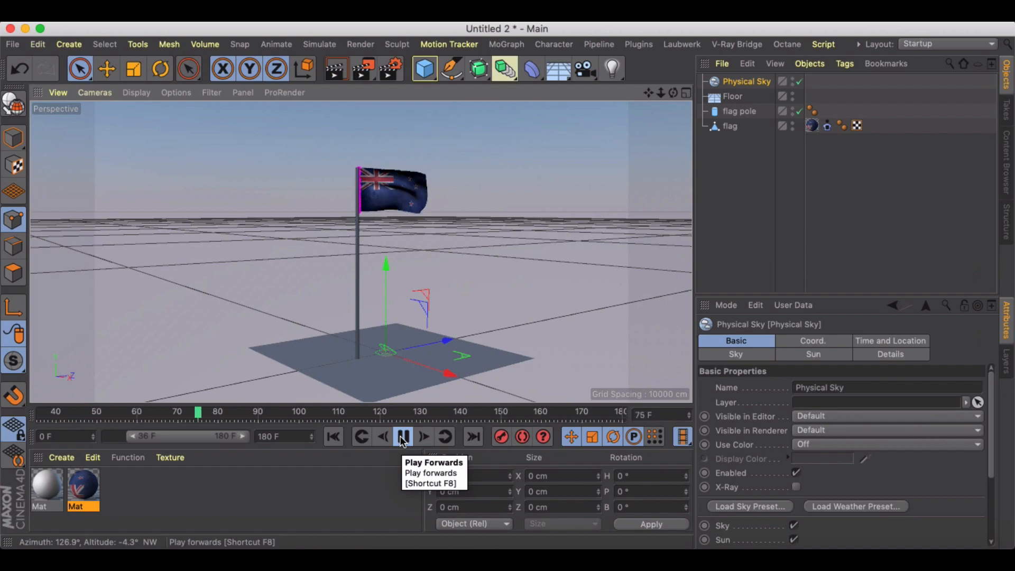